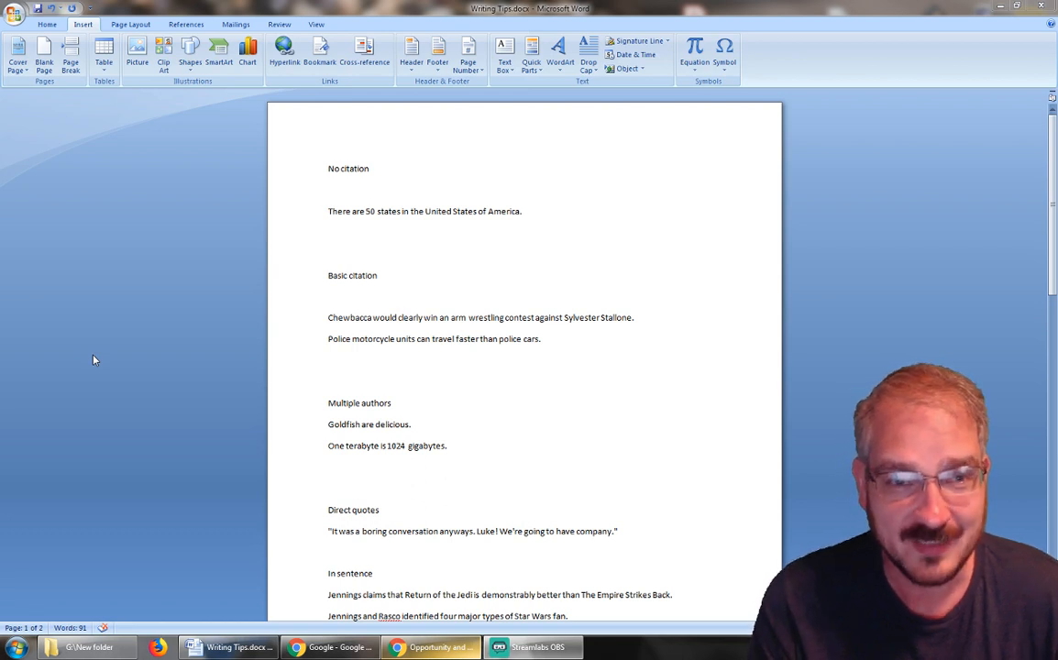
mouse_move(90, 291)
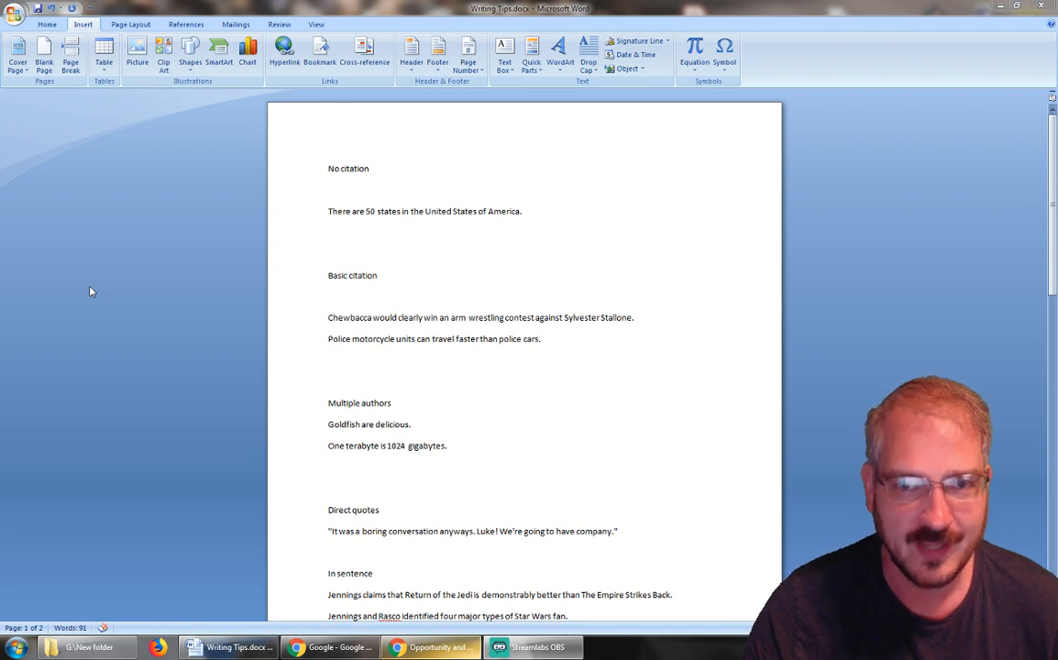
mouse_move(369, 204)
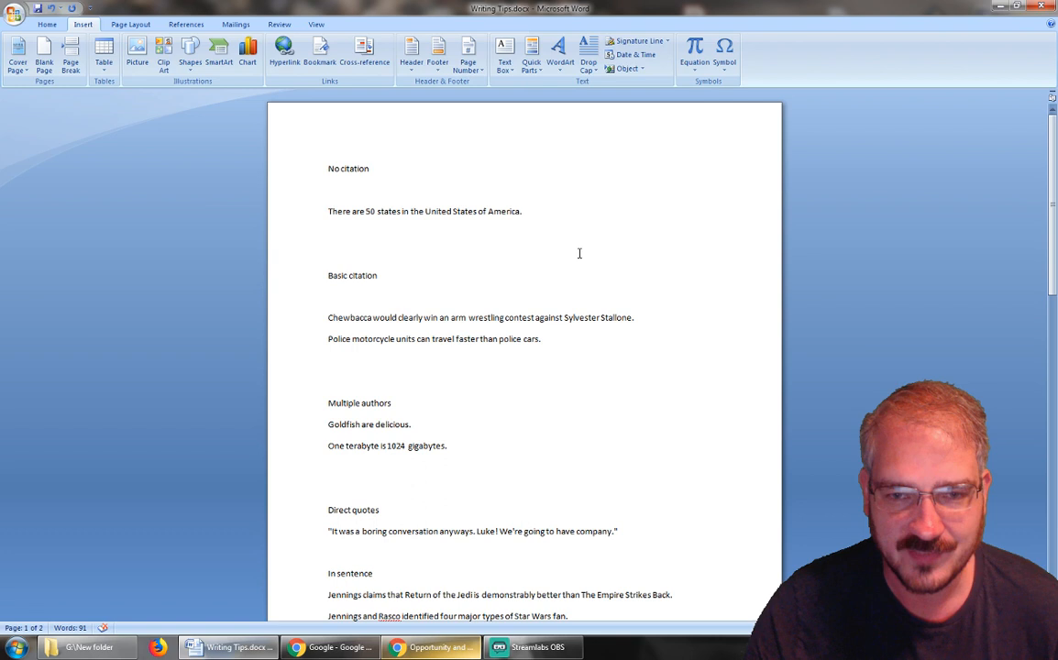
Step: End the Chewbacca sentence with the citation (Jennings, 2019)
left_click(525, 211)
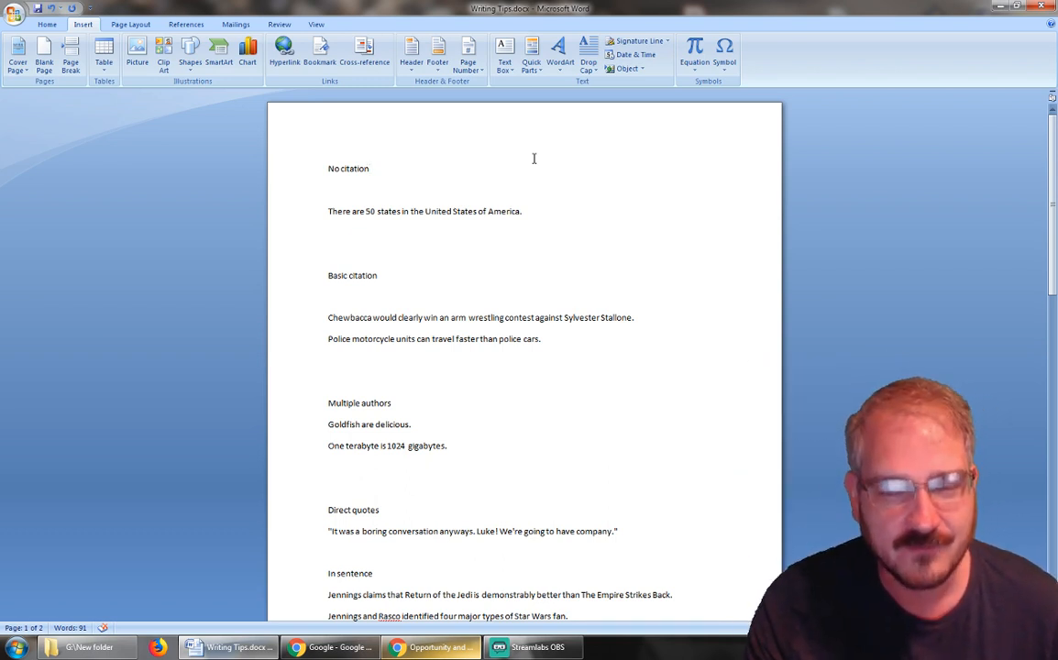
left_click(372, 168)
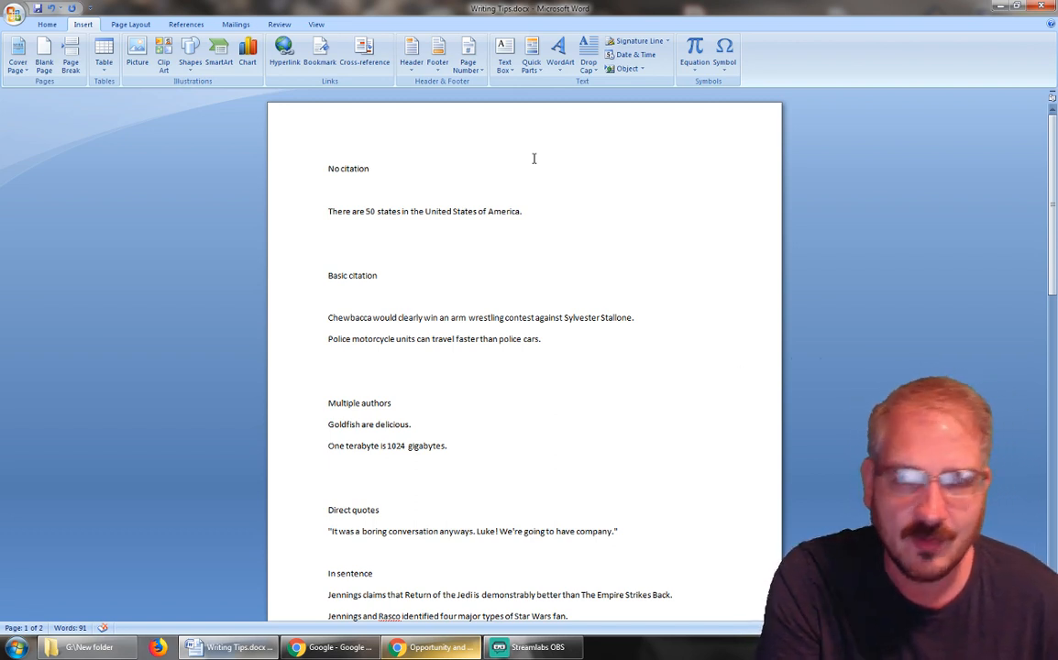
left_click(374, 168)
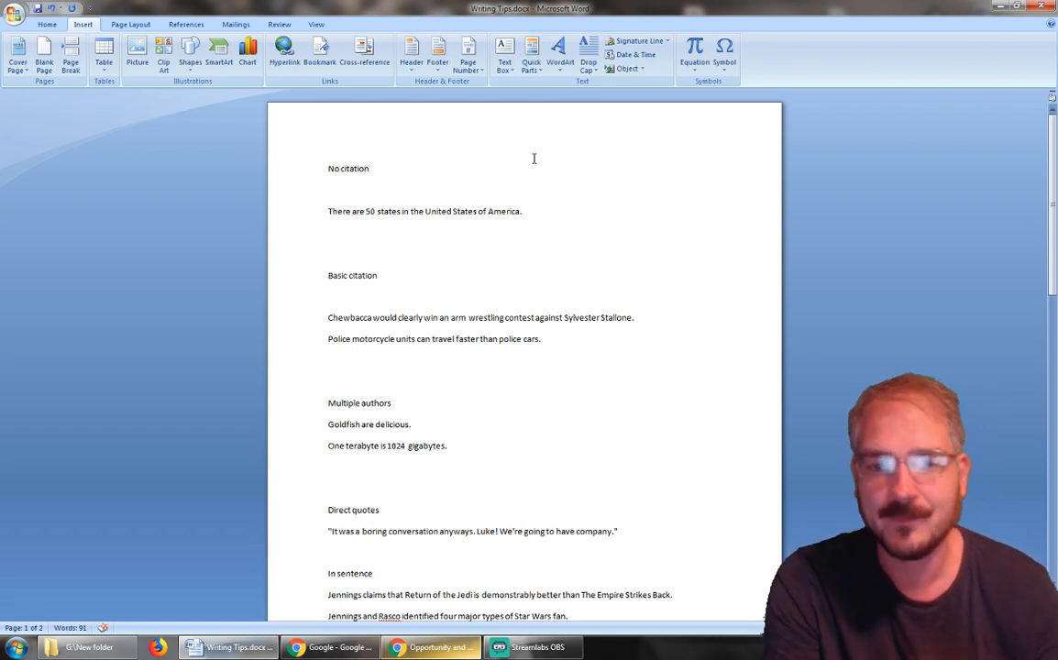
scroll("down", 3)
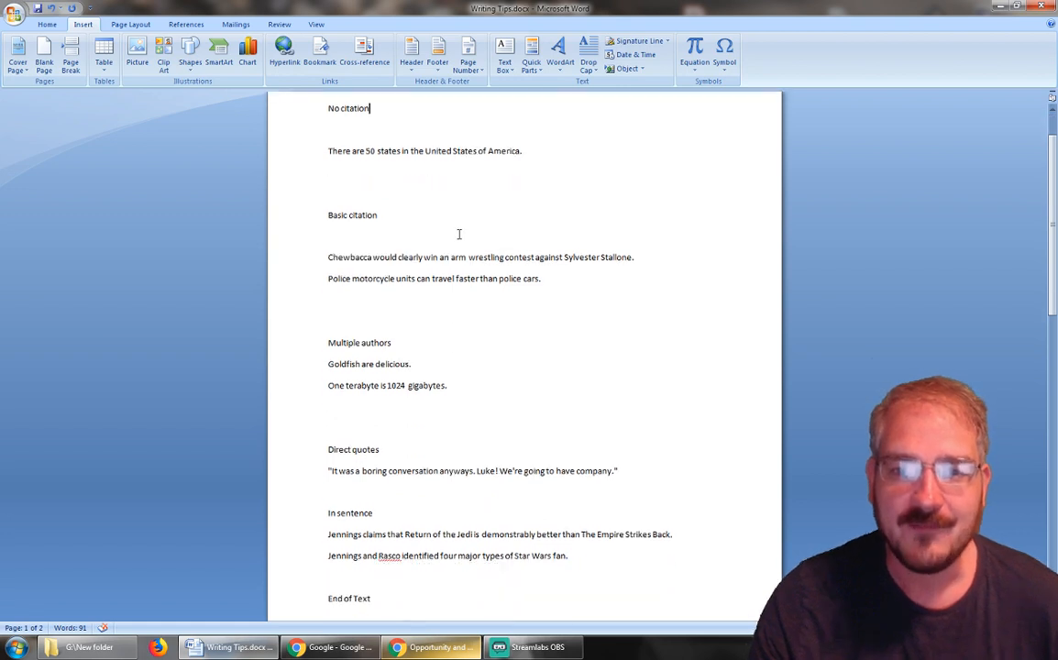
scroll("down", 3)
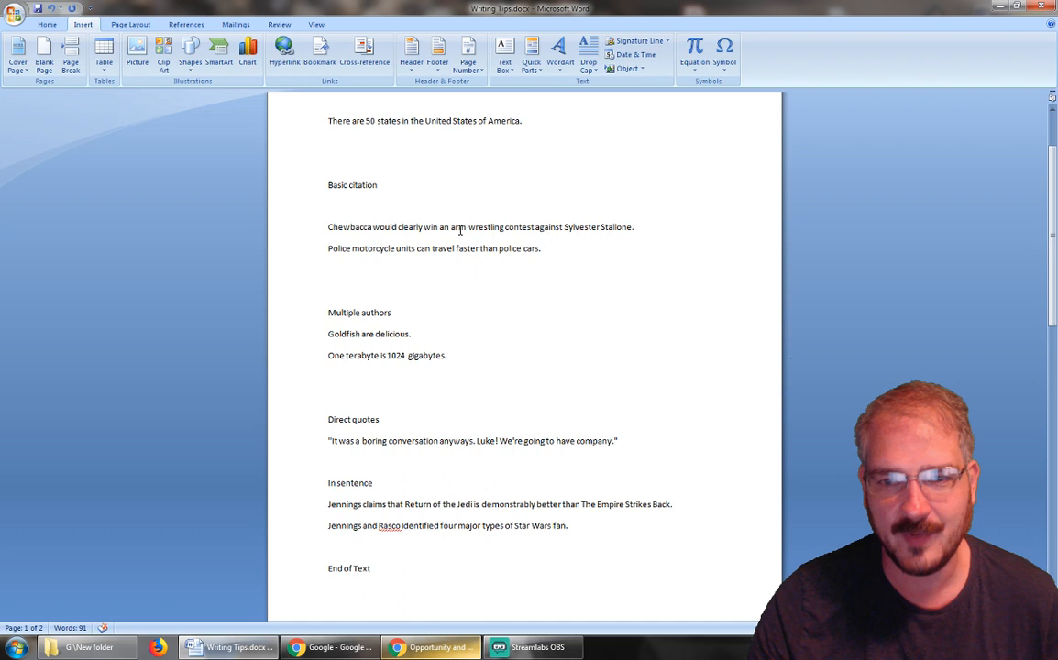
mouse_move(562, 261)
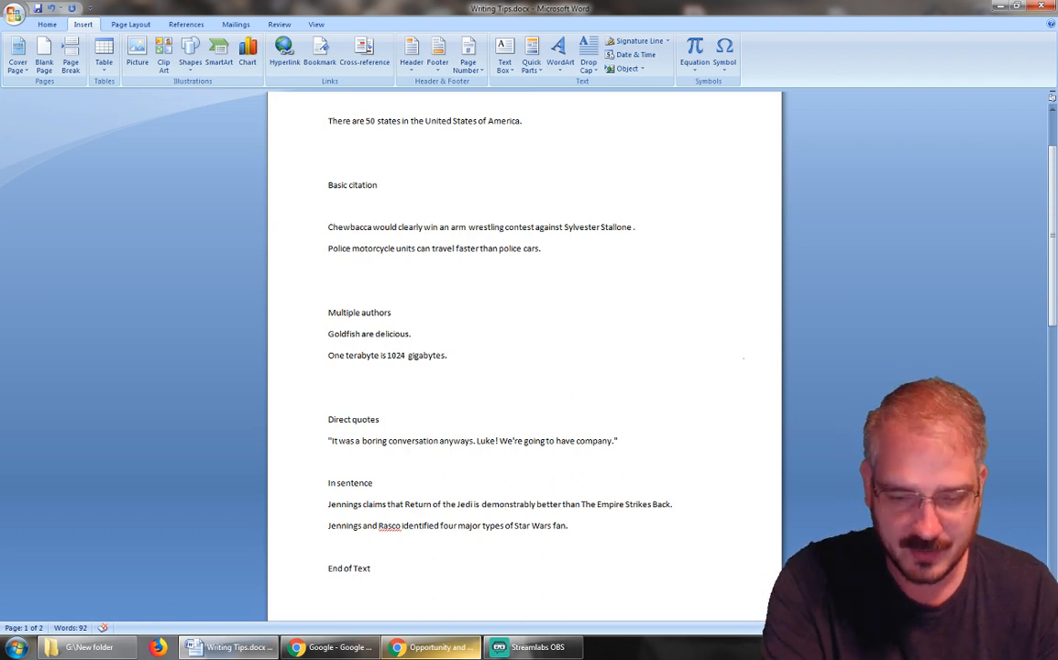
type("(Jennings,")
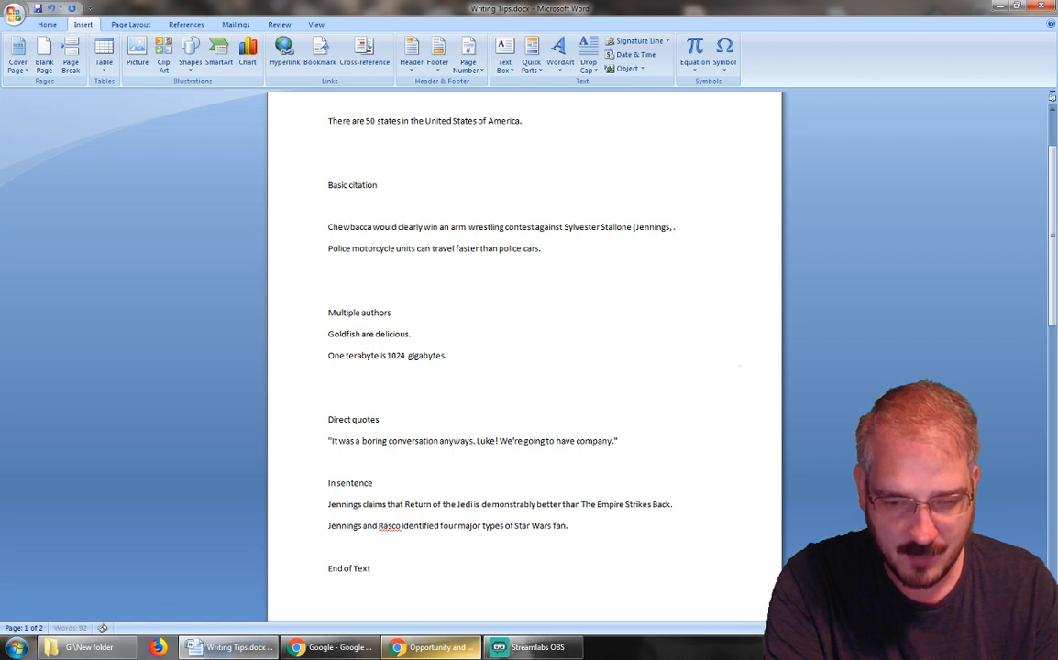
type("2019).")
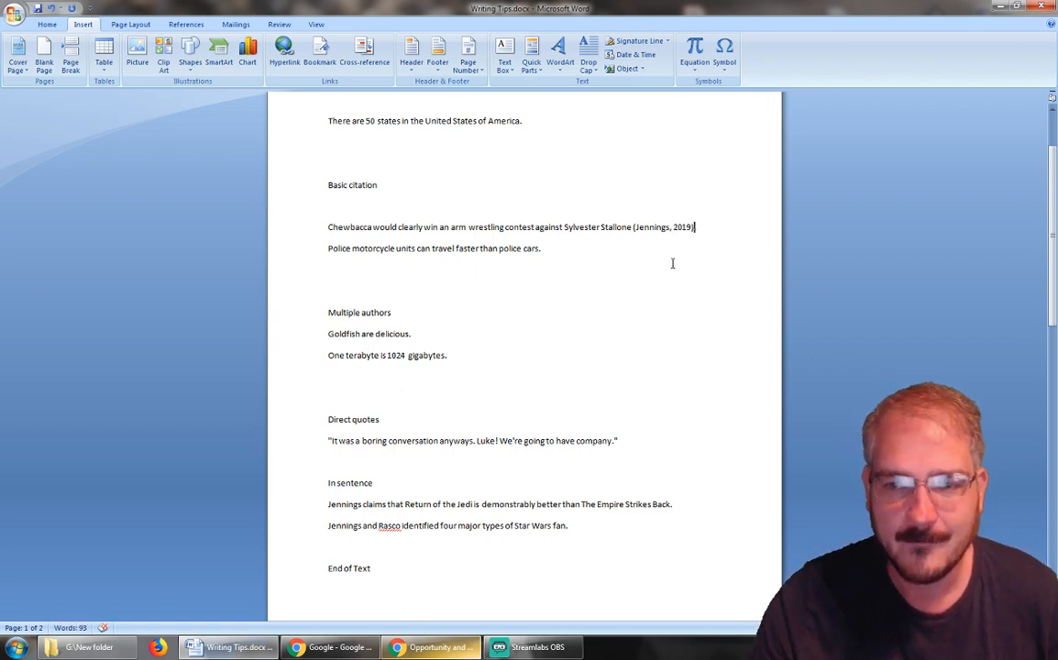
mouse_move(643, 227)
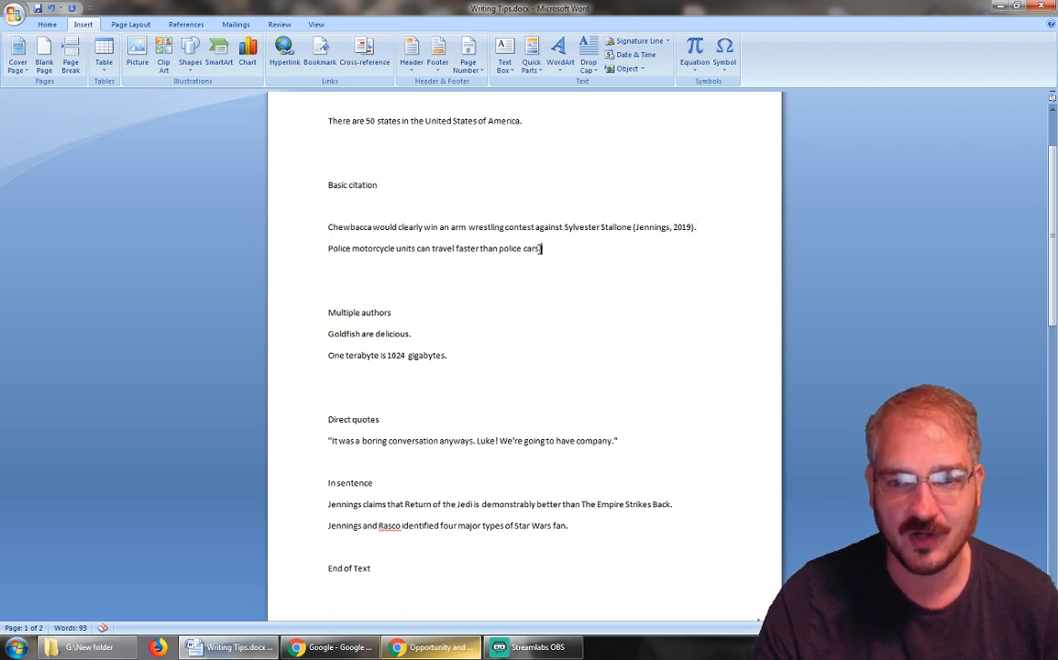
Step: End the police motorcycle sentence with the citation (Aaronson, 1994)
type("(")
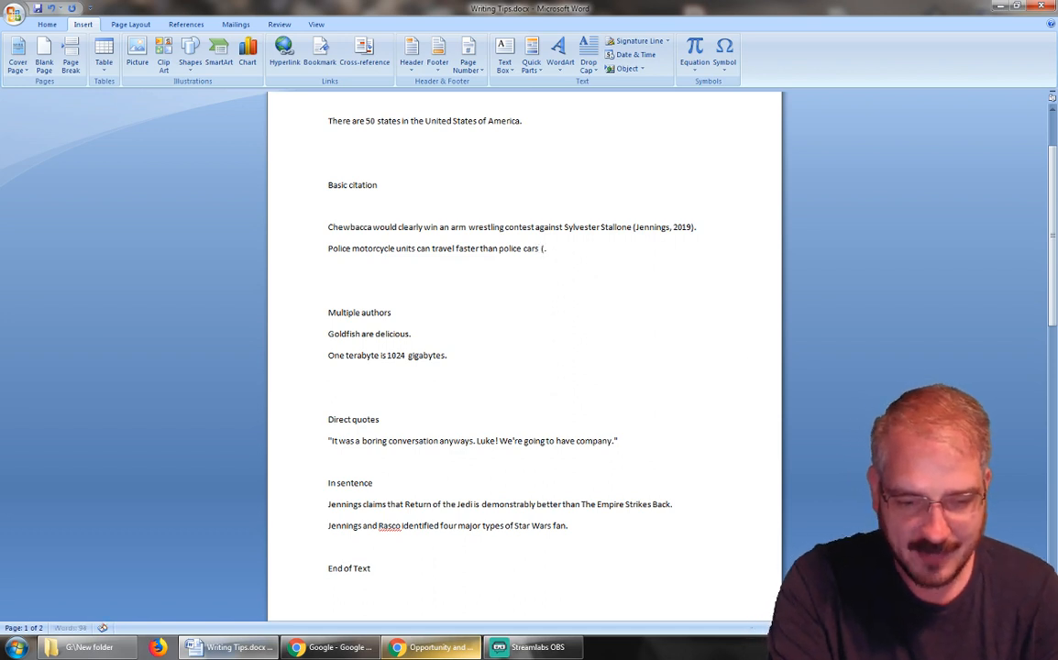
type("Aaronson")
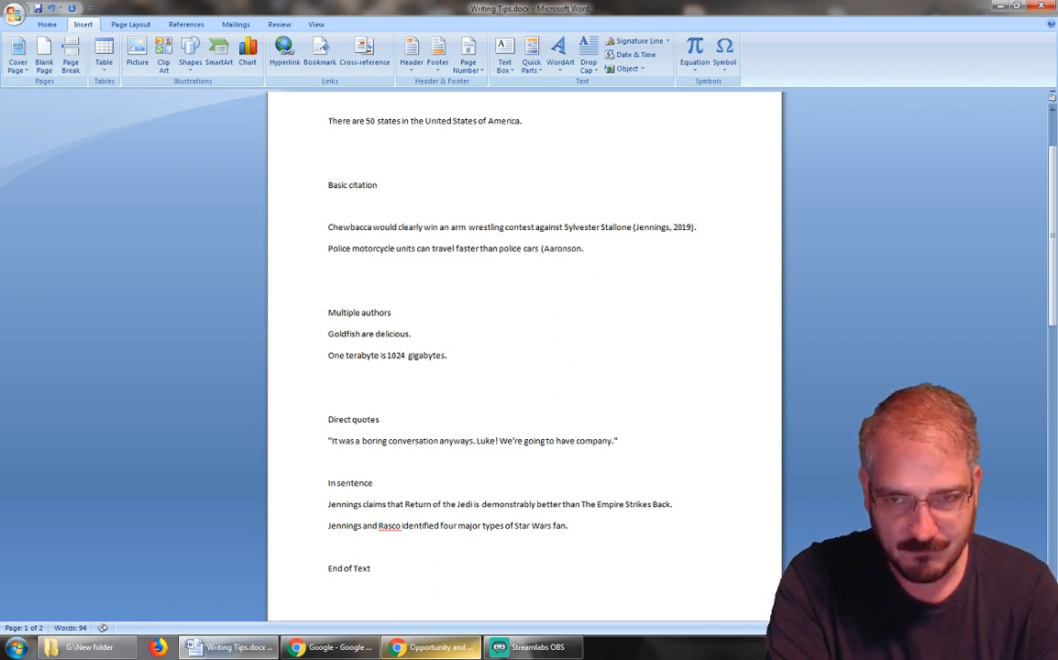
type(",")
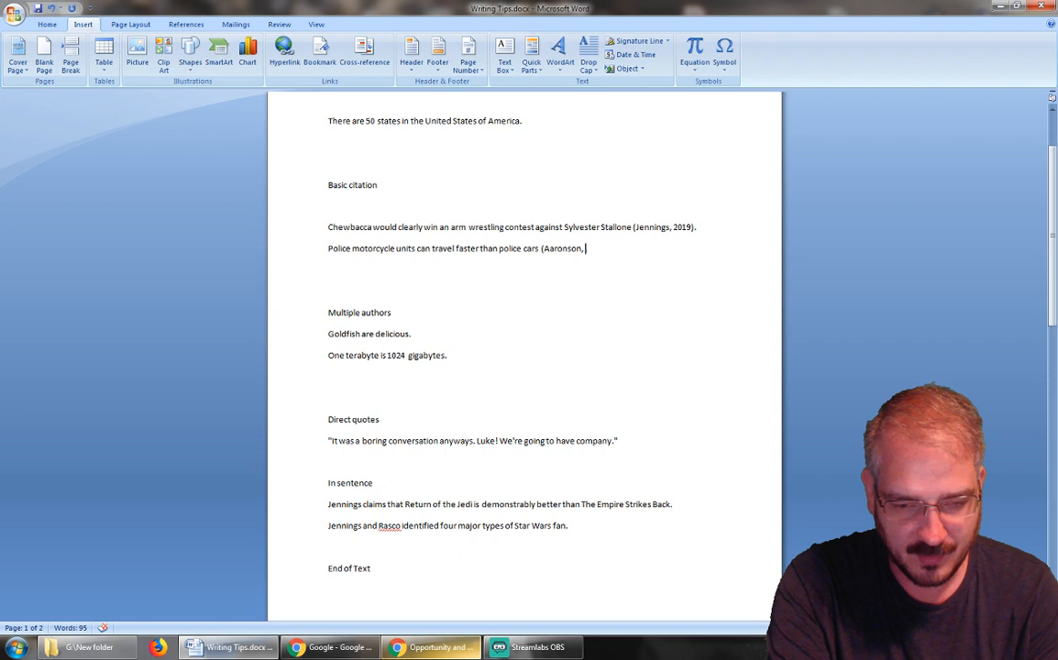
type("1994).")
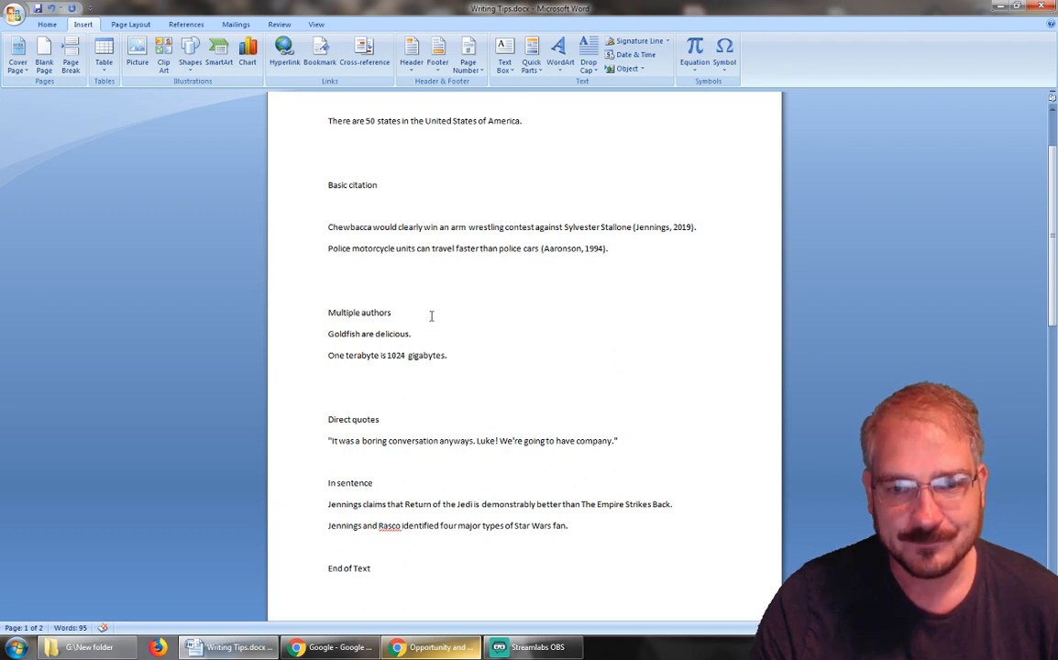
Step: End the goldfish sentence with the citation (Jennings & Johnson, 2014)
scroll("down", 3)
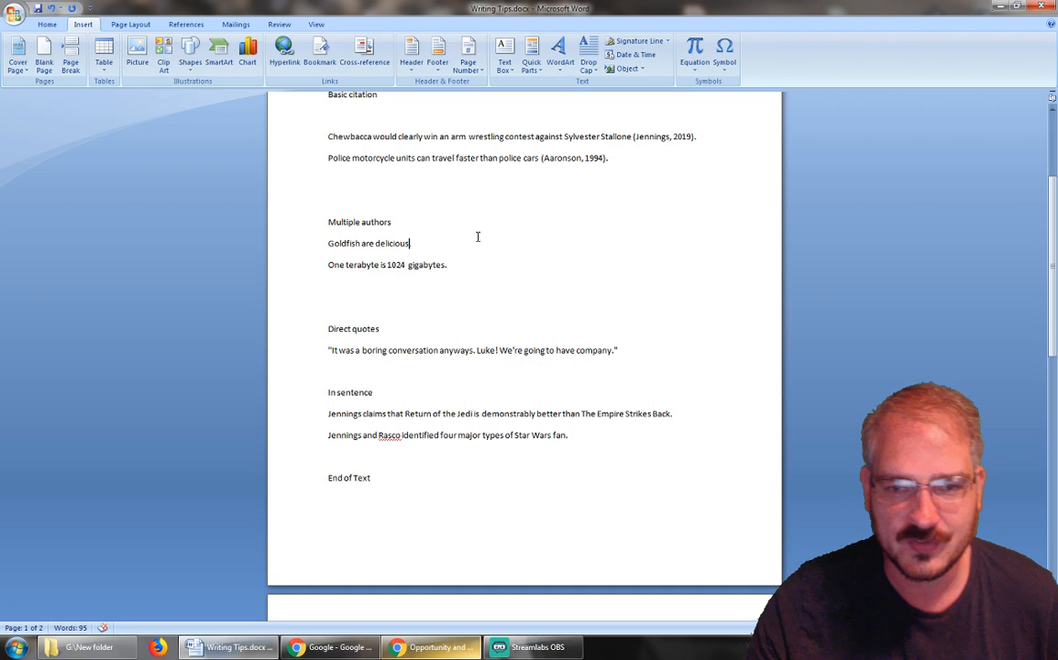
type("(J.")
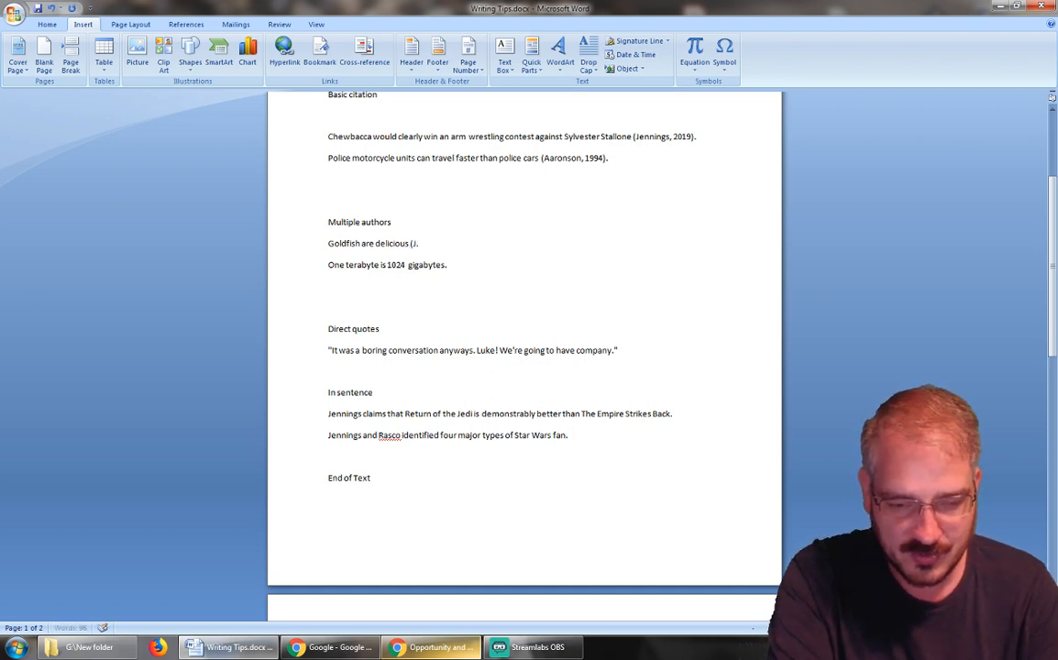
type("Jennings &")
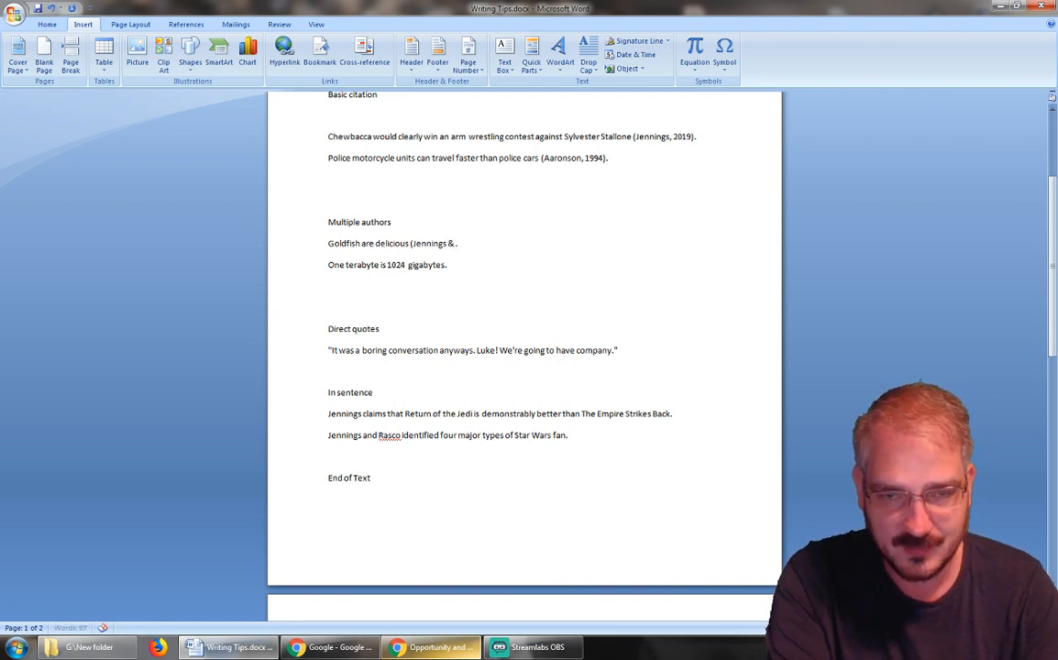
type("Johnson,")
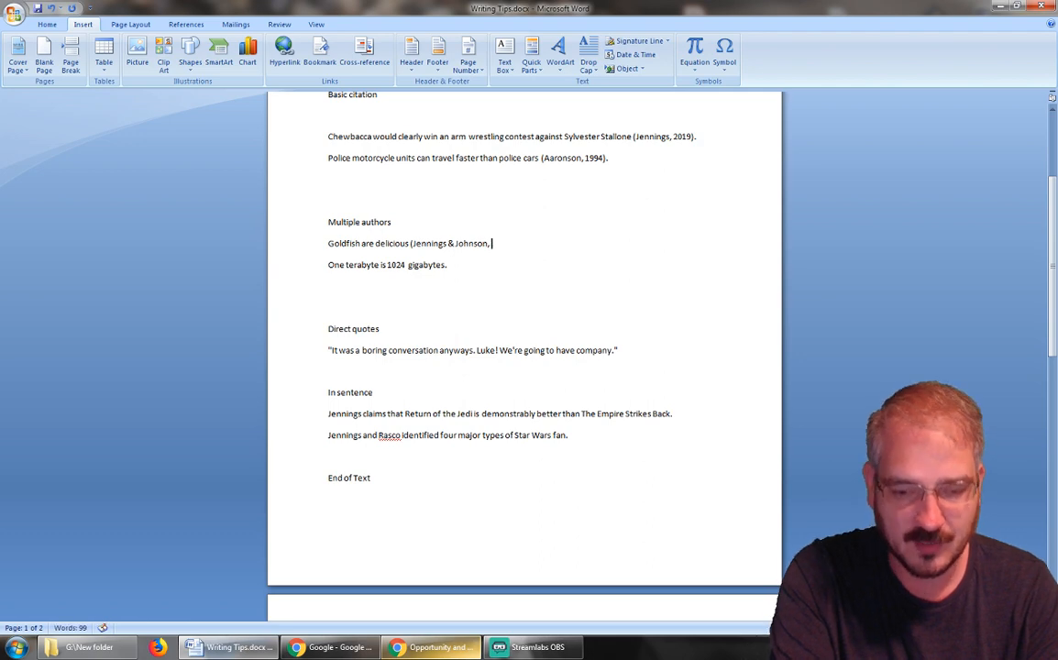
type("2014)")
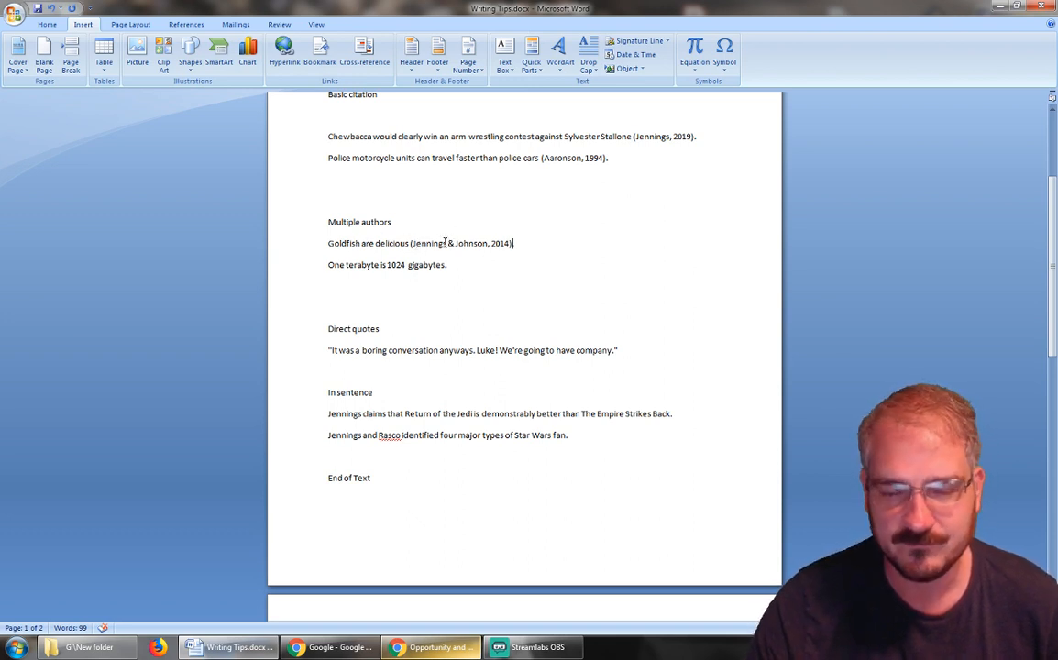
mouse_move(459, 245)
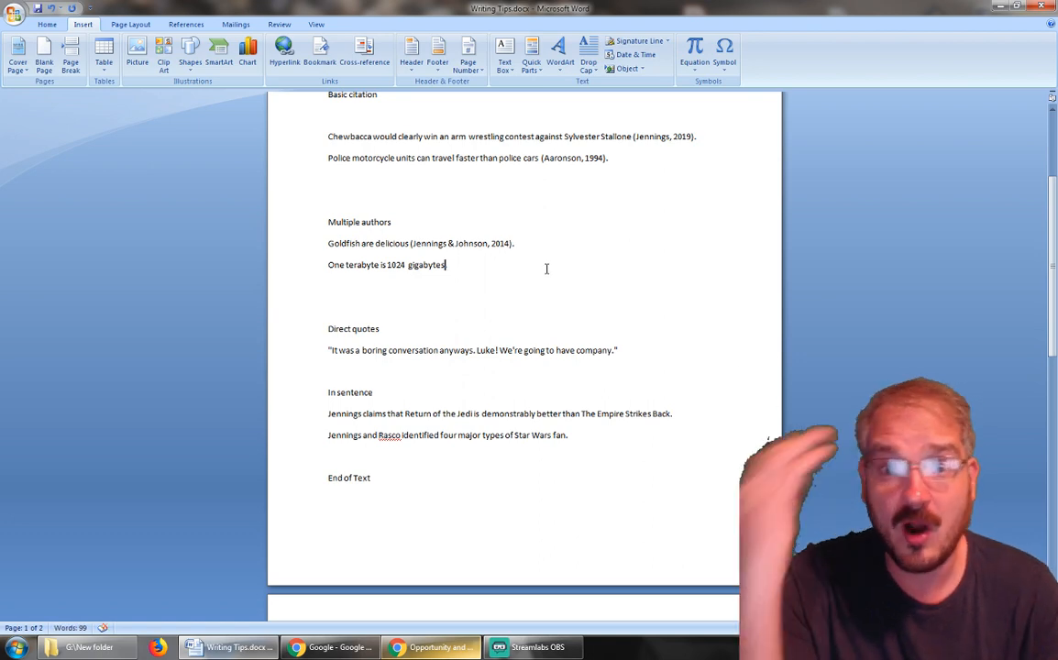
Step: End the terabyte sentence with the citation (Rasco, et al., 2017)
type("(.")
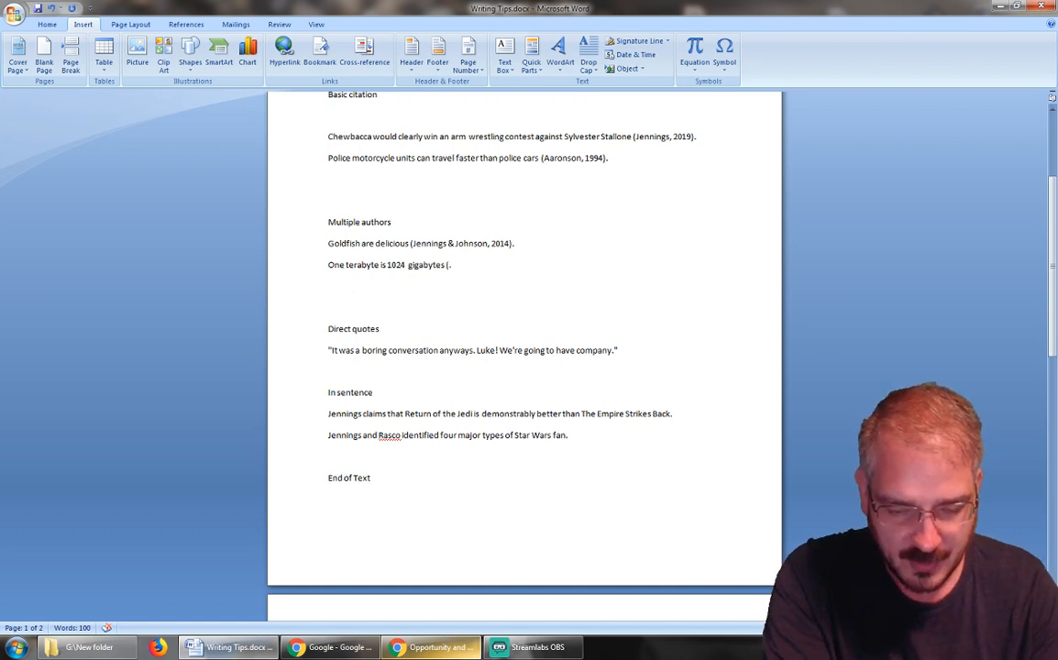
type("Rasco,")
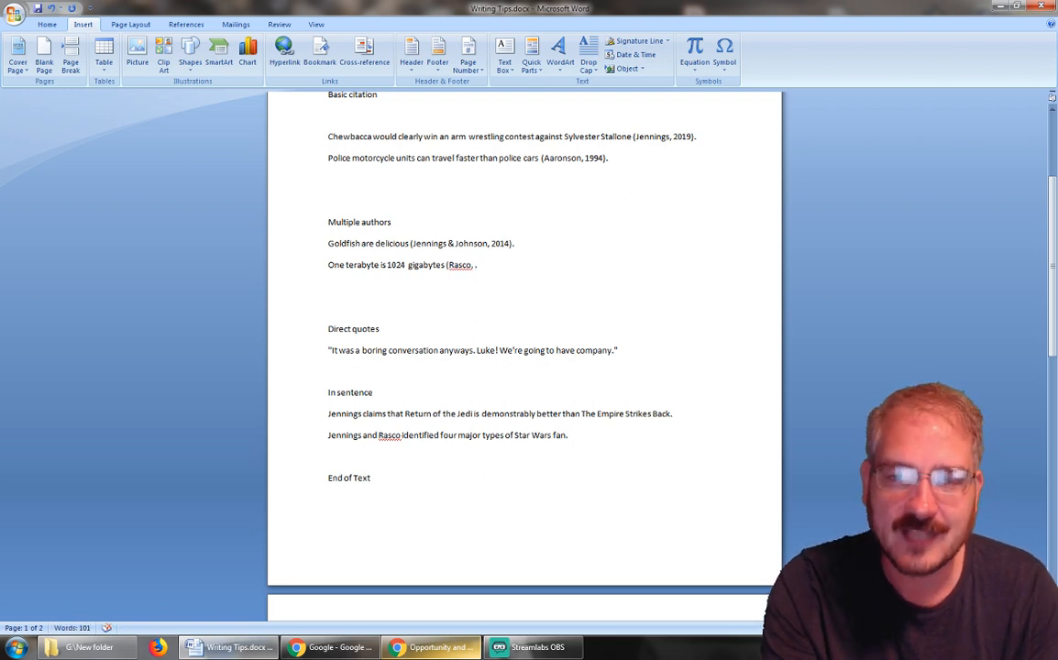
type("et al")
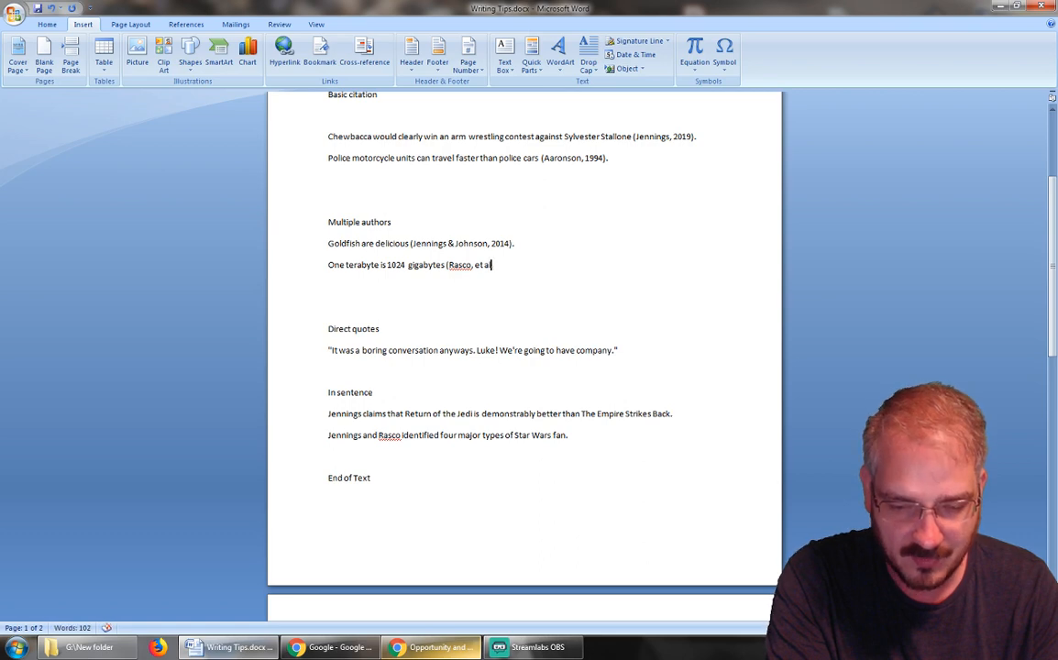
type("., .")
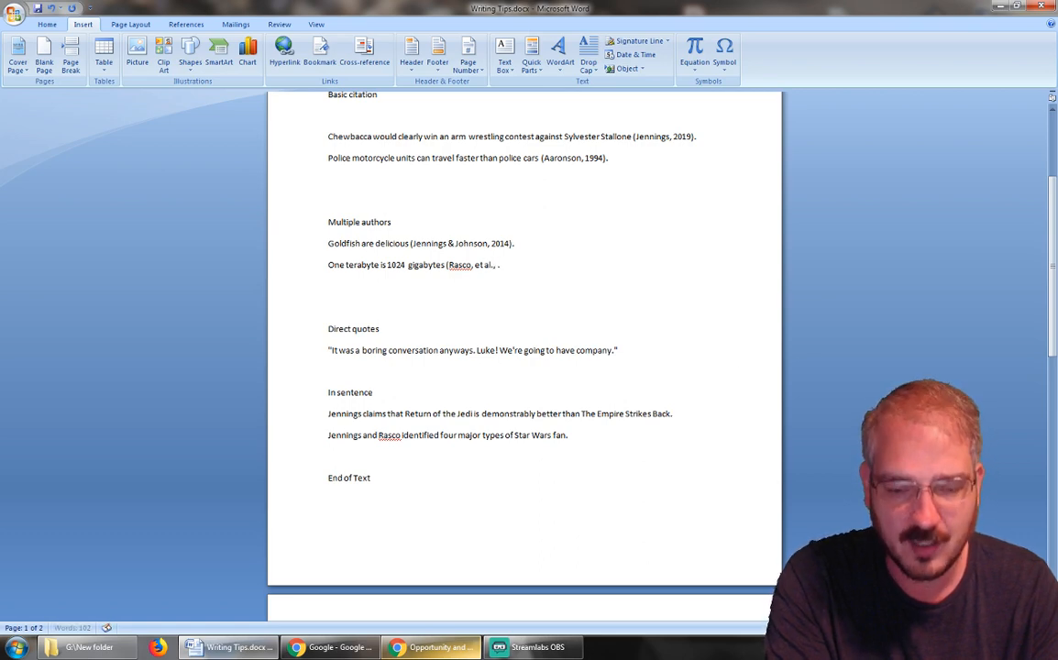
type("2017")
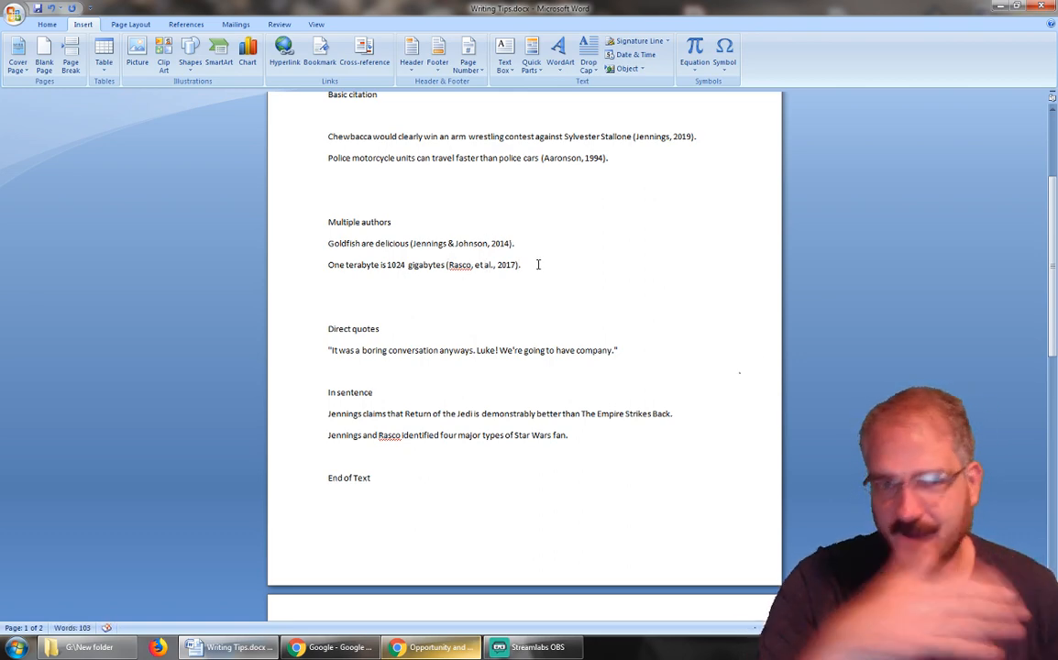
left_click(536, 265)
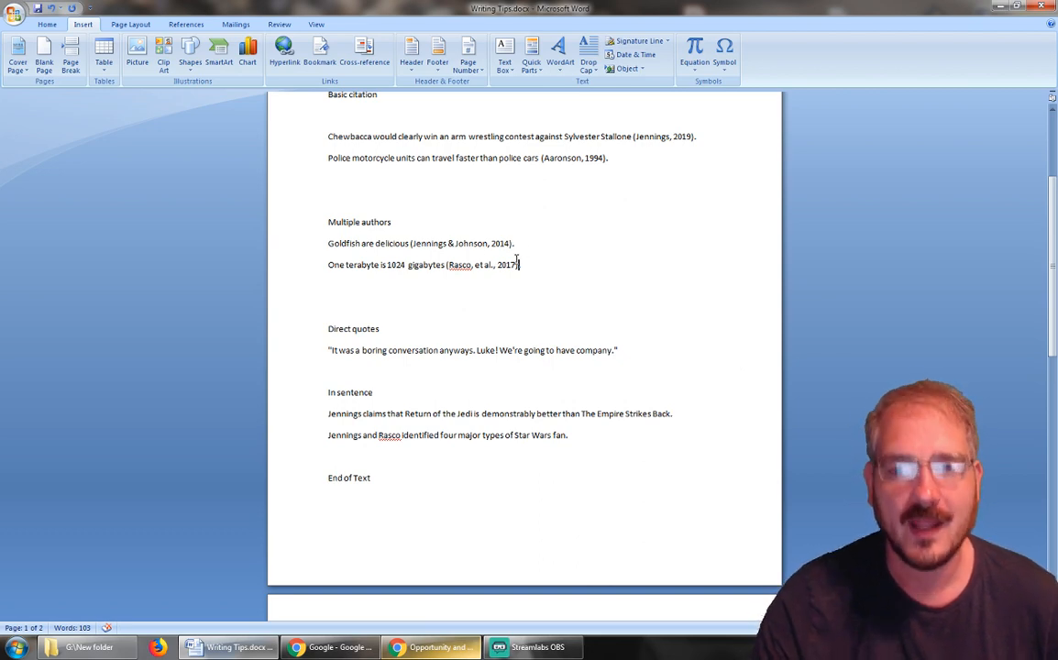
left_click(517, 243)
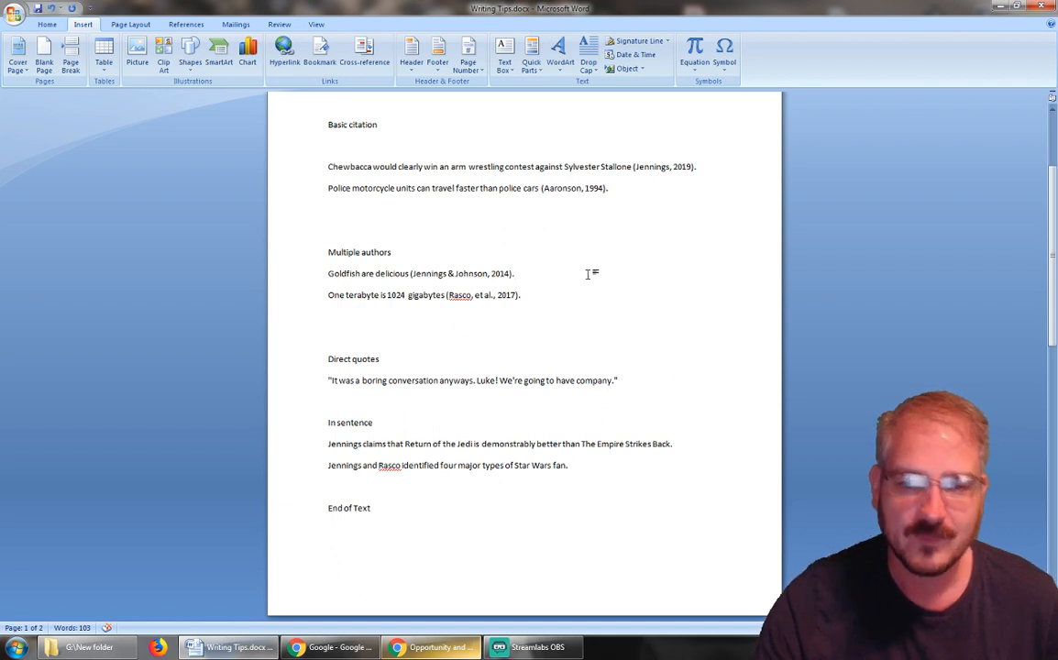
Step: Place (Solo, 1977, p. 154) after the quote's closing quotation mark, moving the period after it
scroll("down", 3)
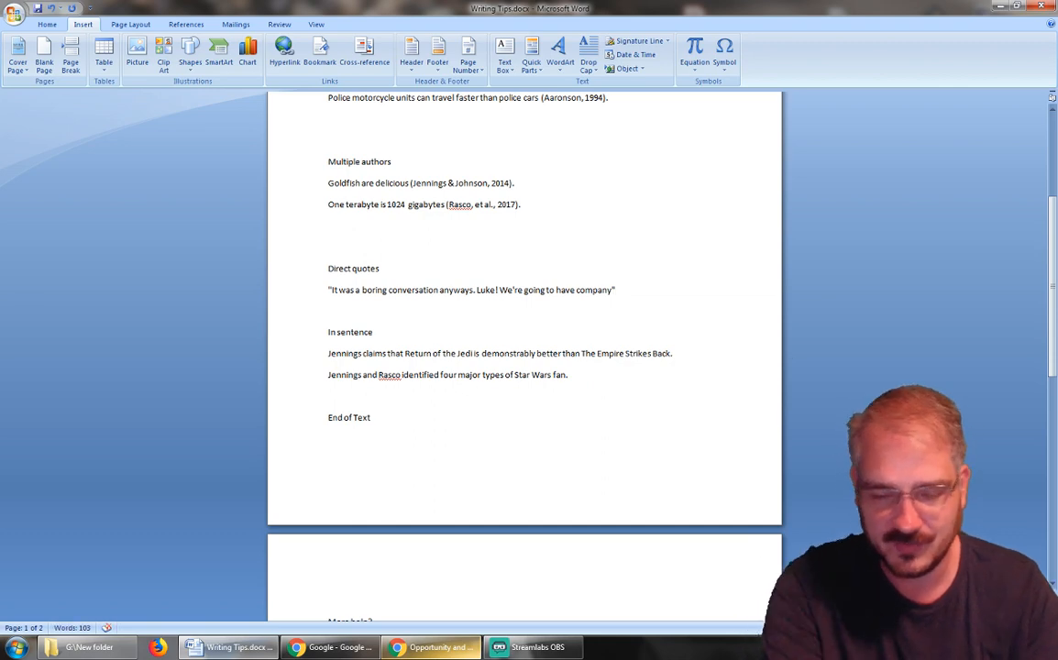
type("(")
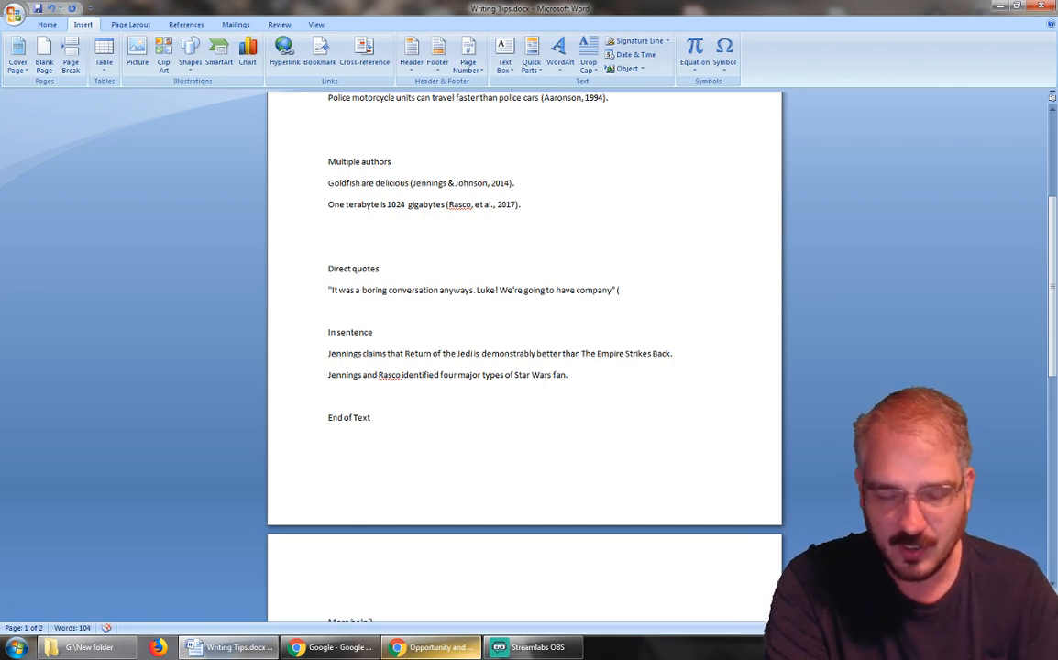
type("Solo, 1977, p. 154")
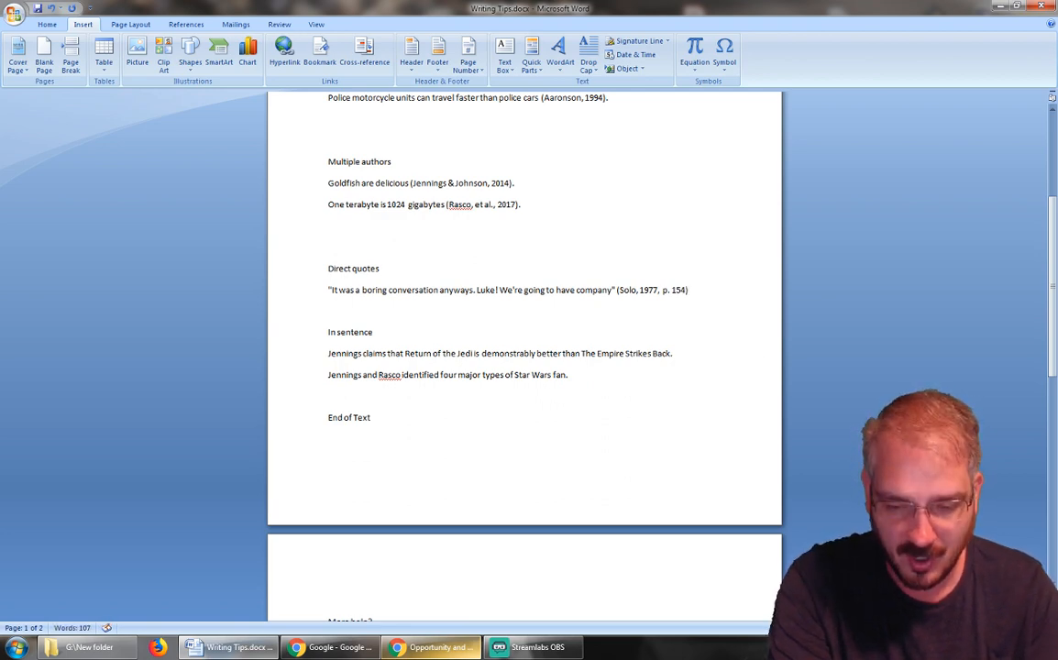
left_click(690, 290)
type(".")
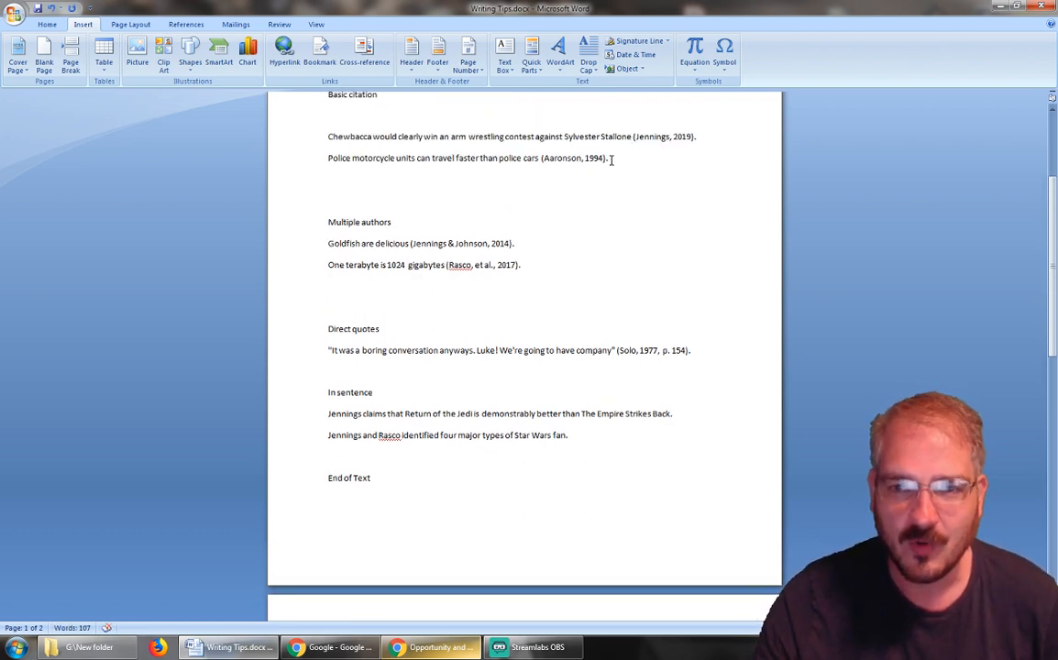
scroll("down", 3)
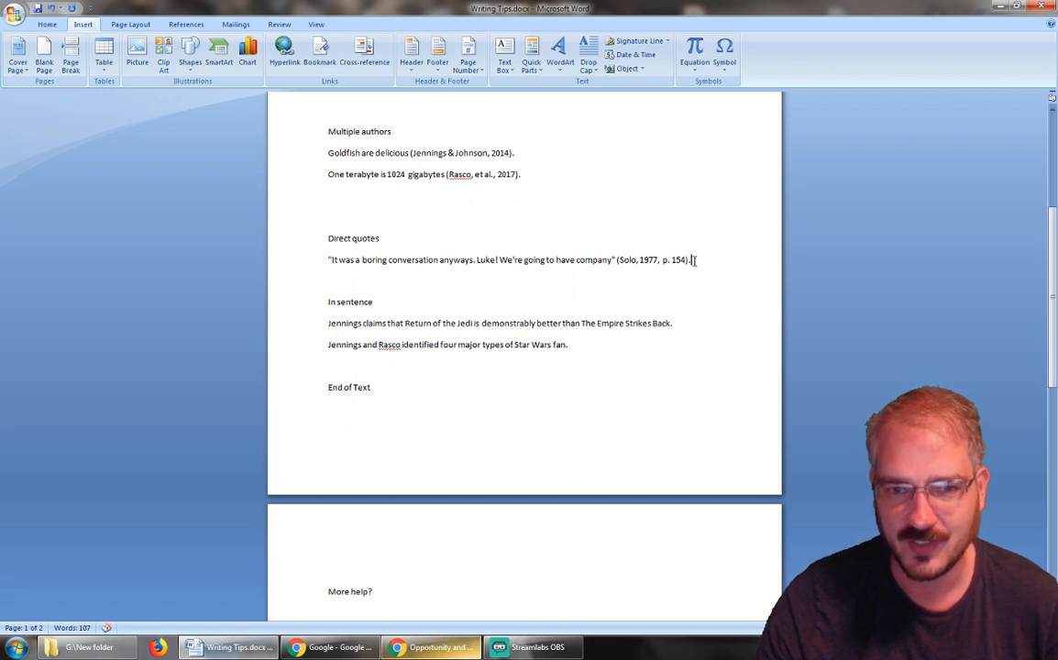
scroll("down", 3)
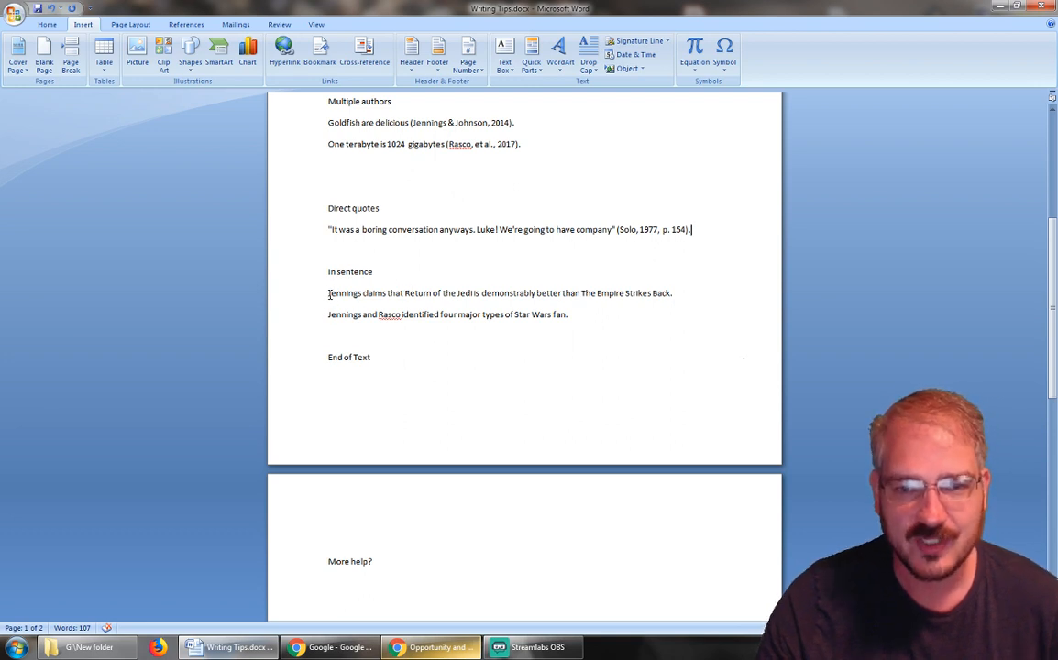
mouse_move(504, 288)
type(" (2019)")
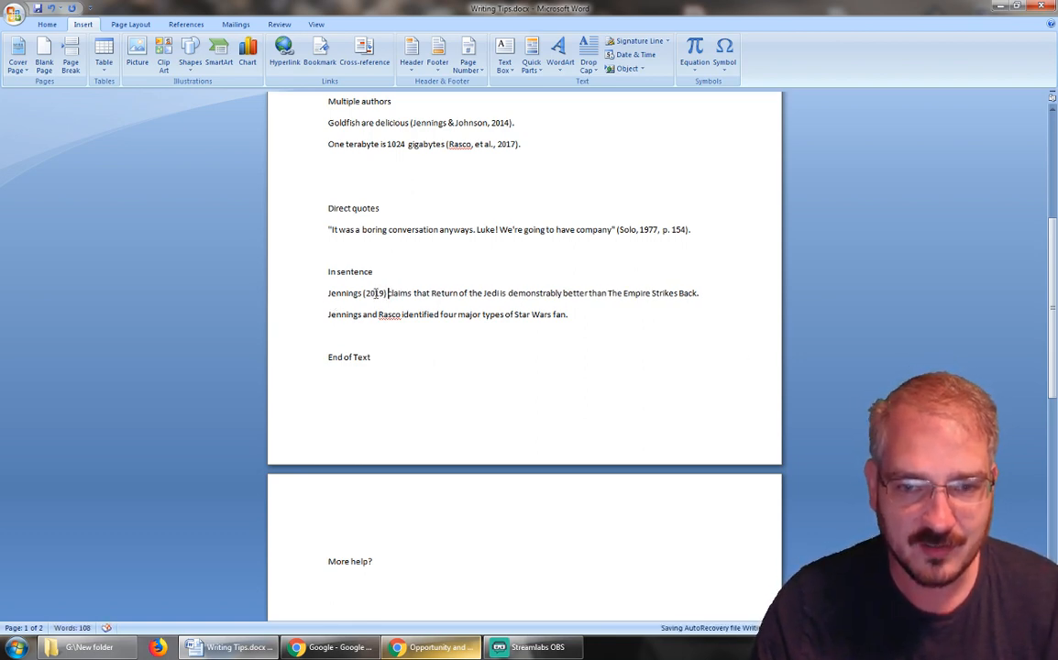
Step: Insert (2019) after Jennings so the example reads "Jennings (2019) claims…"
left_click_drag(328, 293, 412, 292)
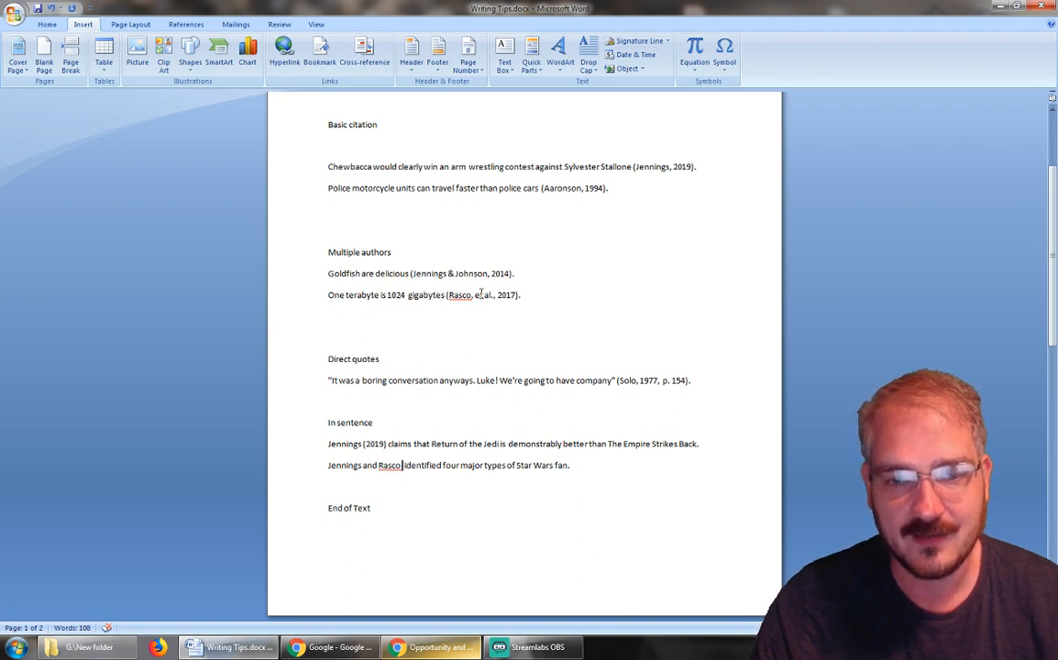
Step: Insert (2016) after Rasco so it reads "Jennings and Rasco (2016) identified…"
scroll("down", 3)
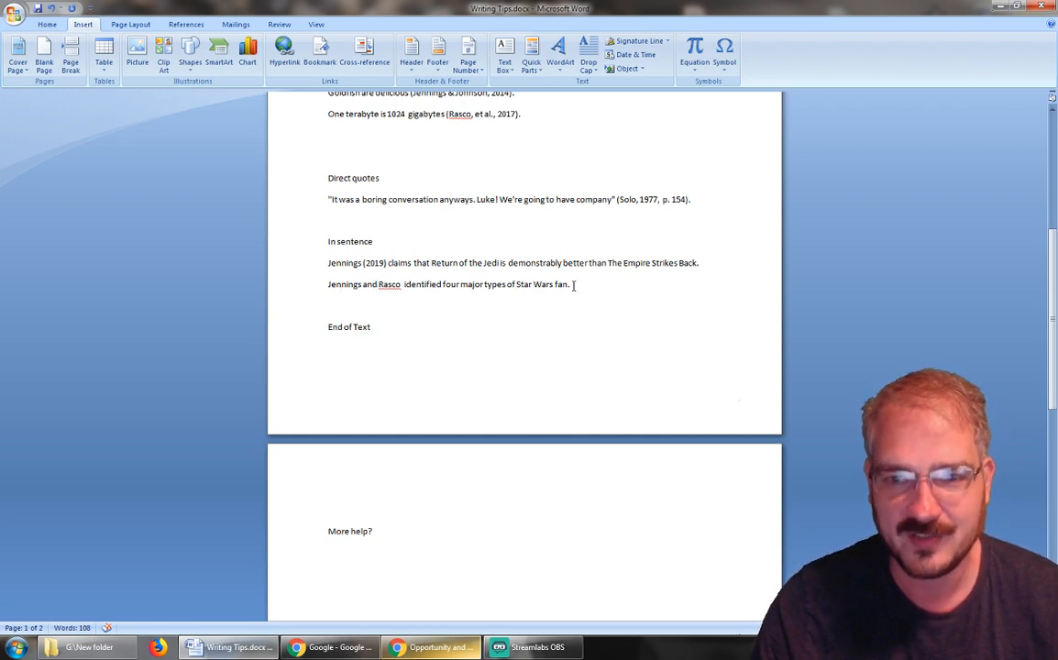
type("(")
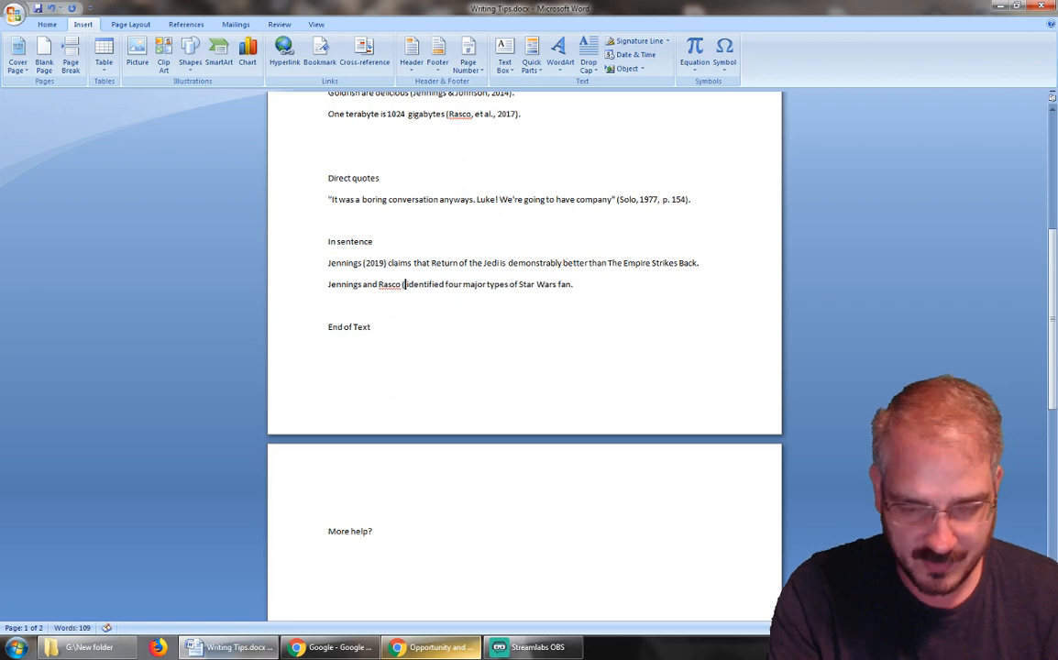
type("2016")
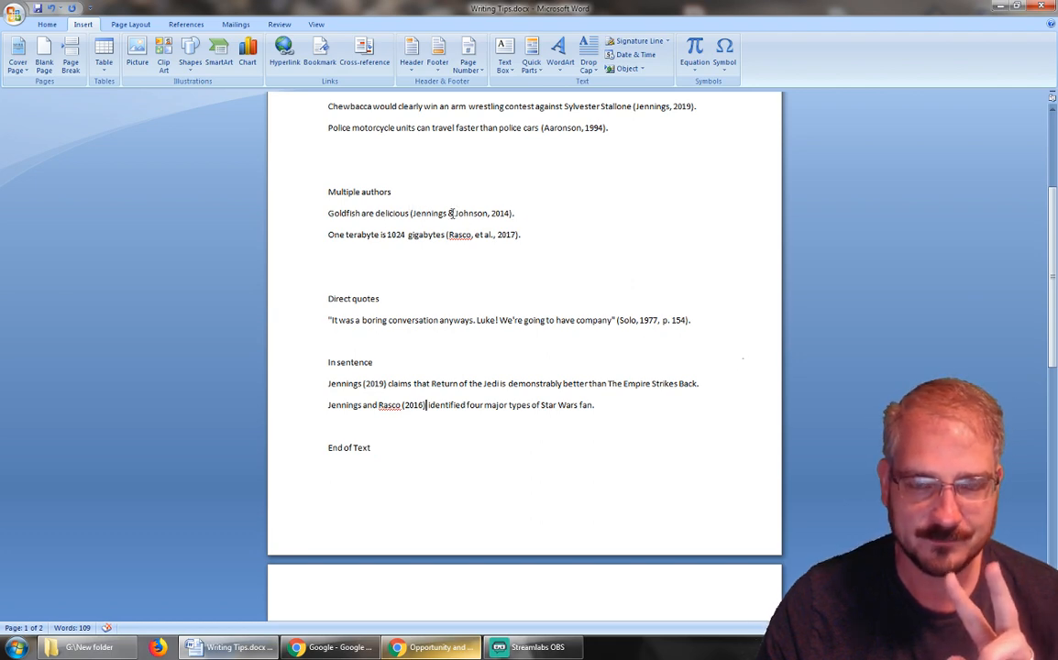
scroll("down", 3)
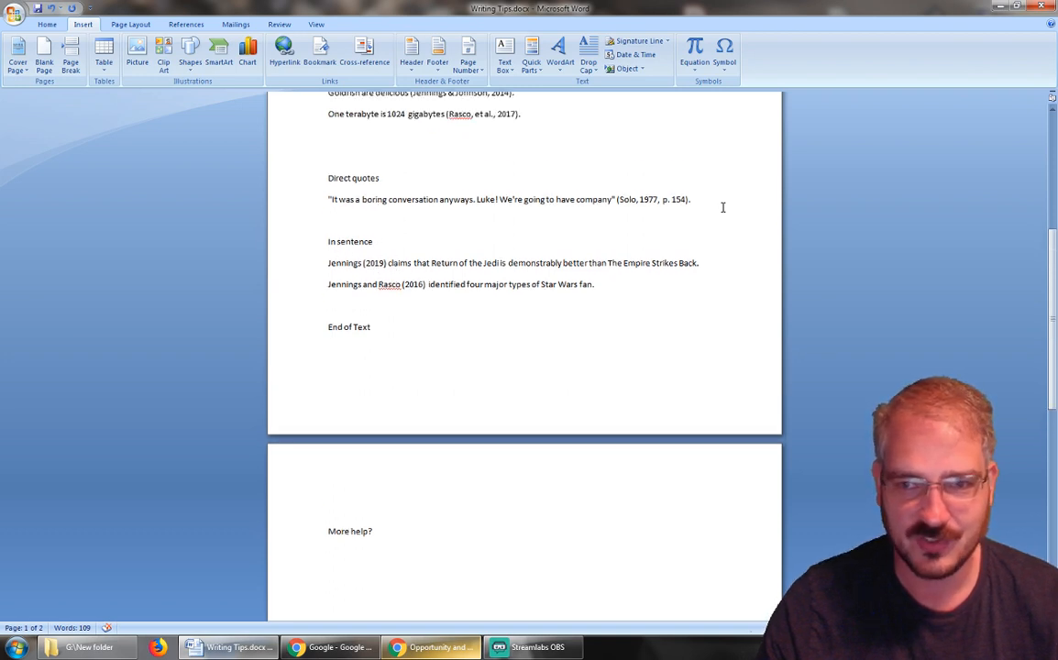
mouse_move(403, 254)
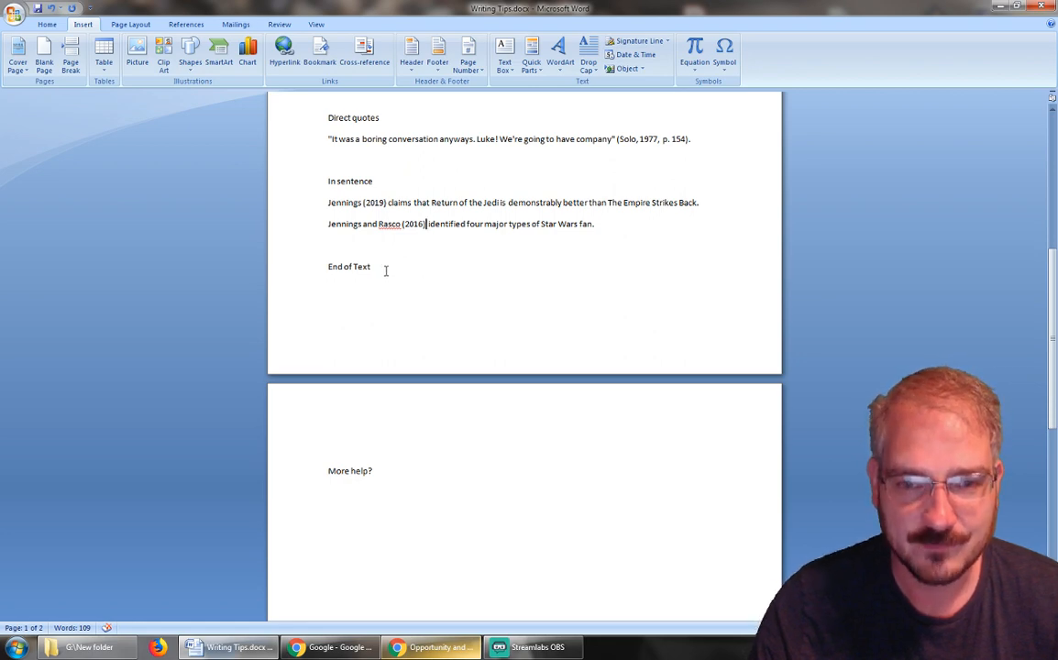
Step: Delete the End of Text line and type a Works Cited heading atop page two
double_click(349, 266)
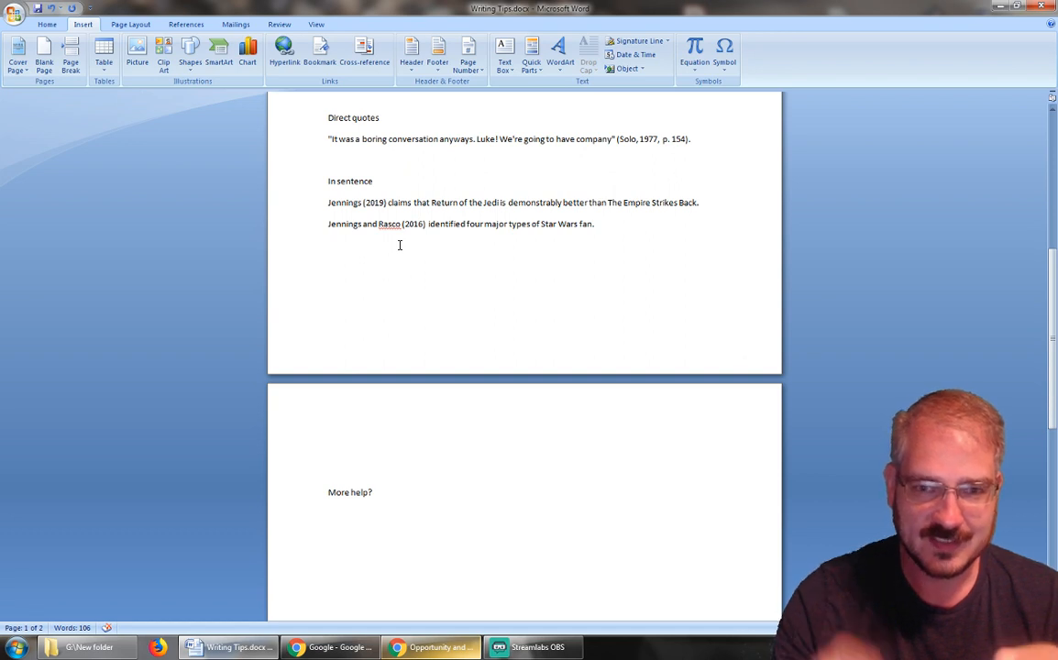
left_click(329, 246)
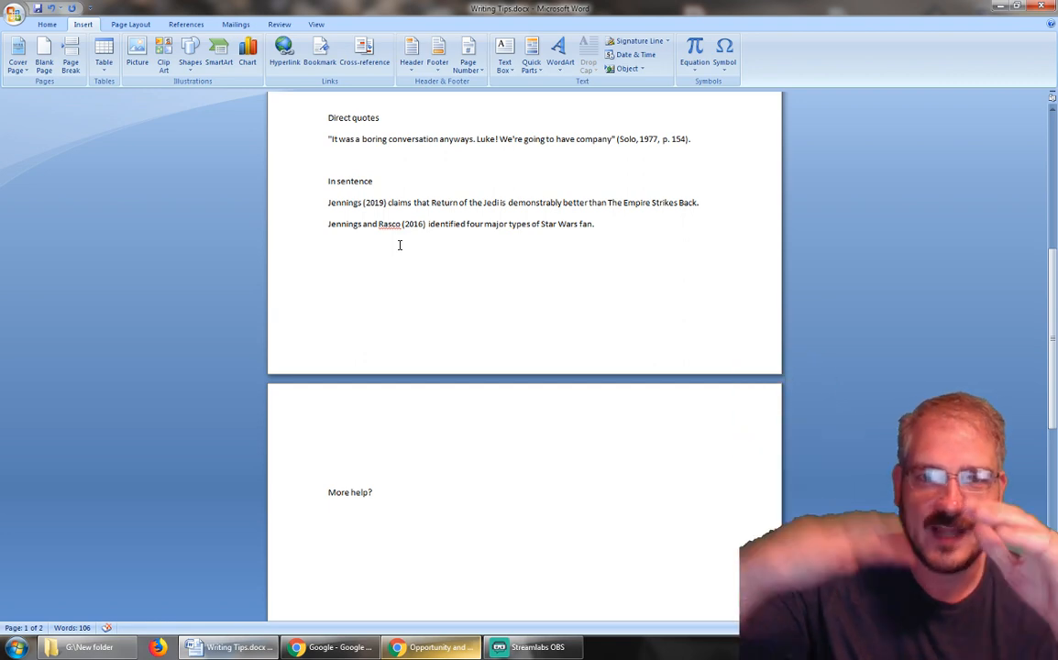
mouse_move(350, 244)
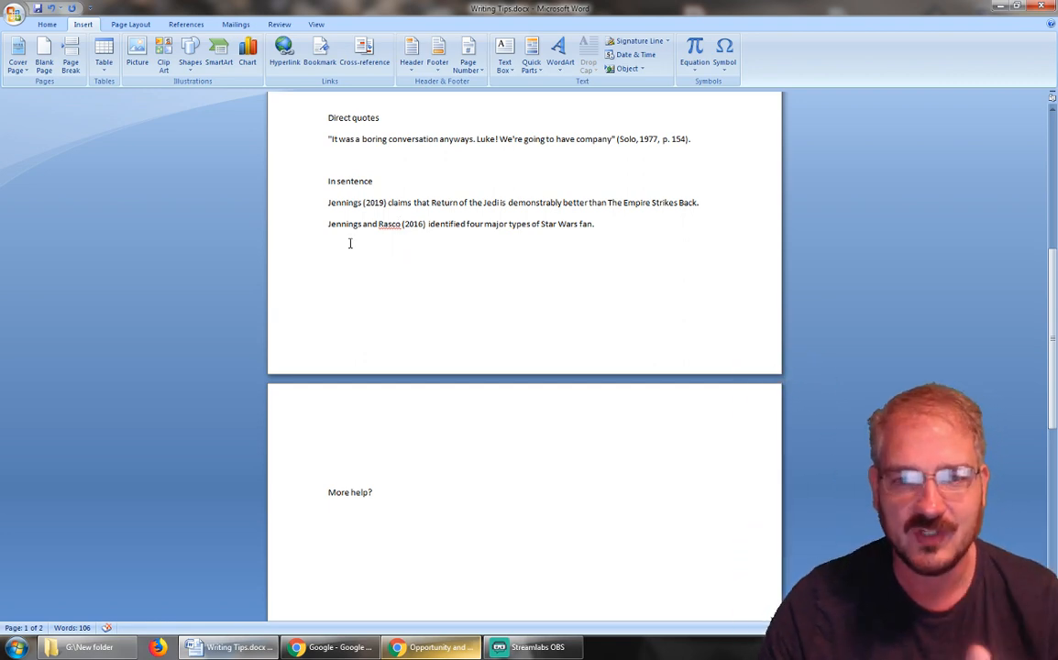
left_click_drag(426, 224, 595, 224)
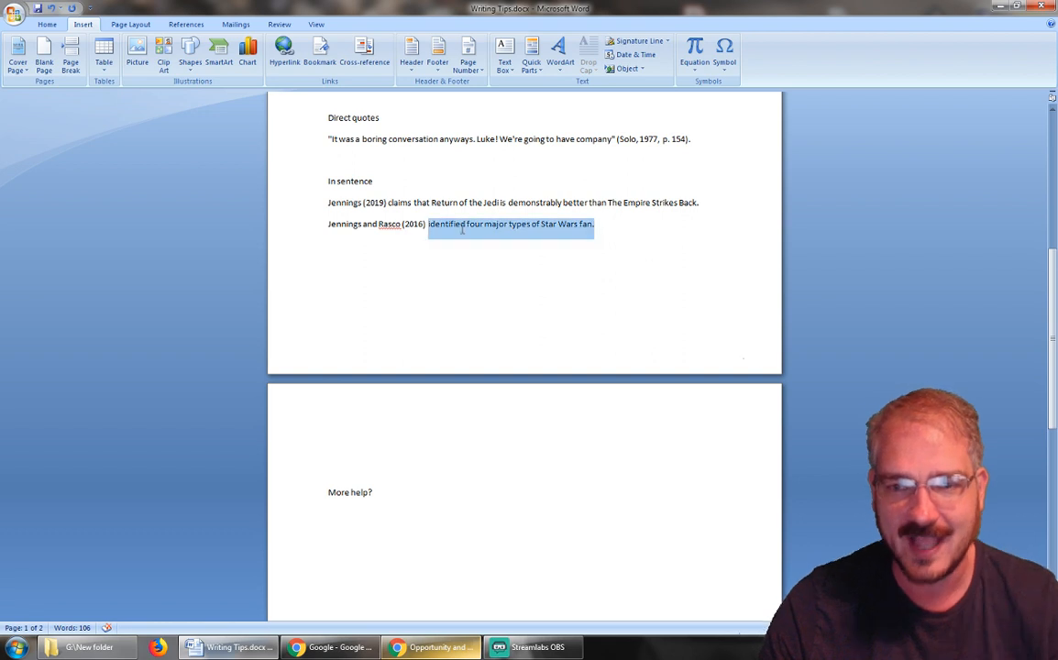
left_click(601, 226)
type("Works")
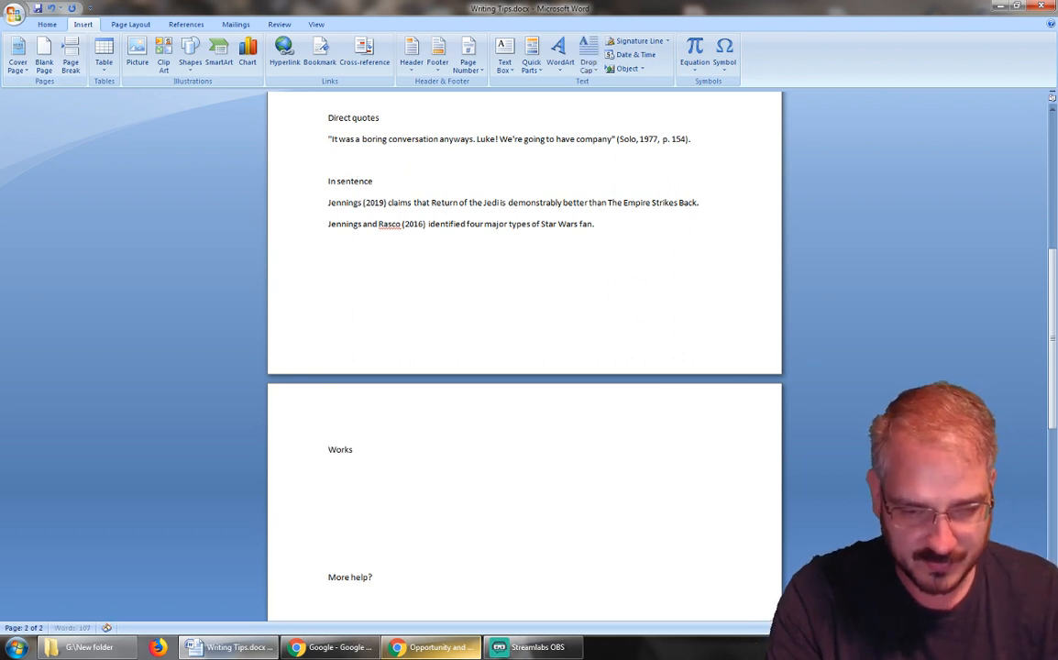
type("Cited")
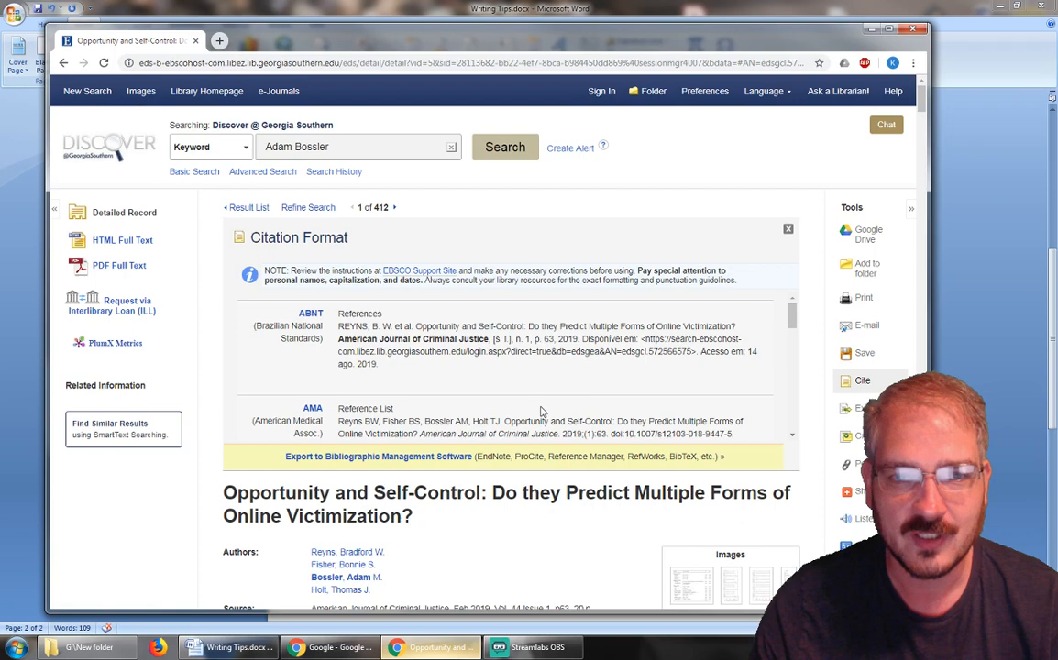
Step: Scroll the Opportunity and Self-Control record to review its citation formats and authors
scroll("down", 3)
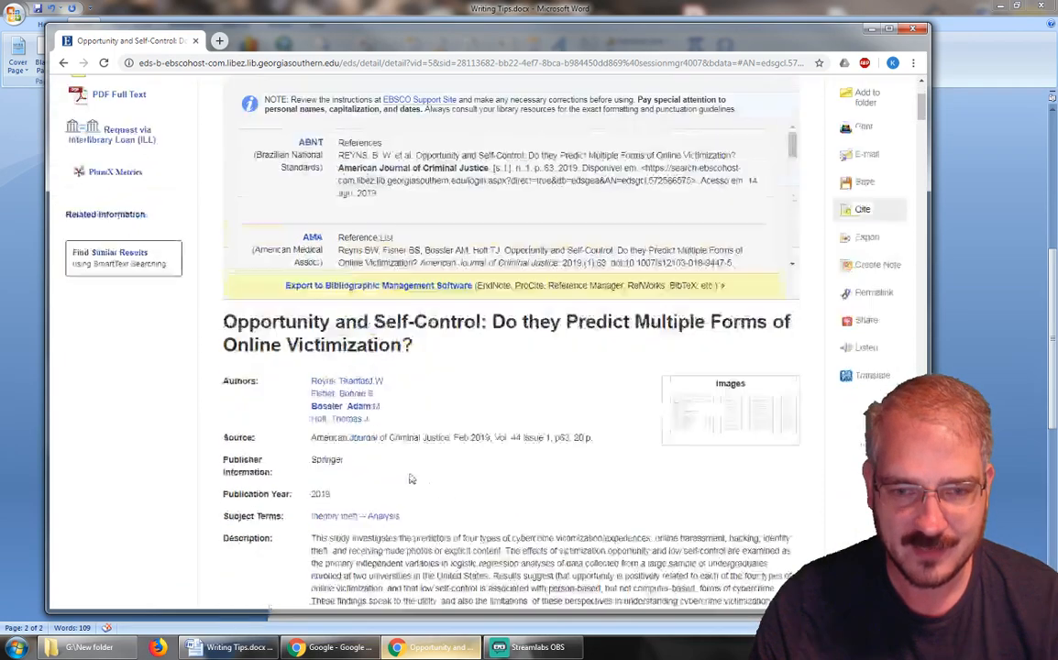
scroll("down", 3)
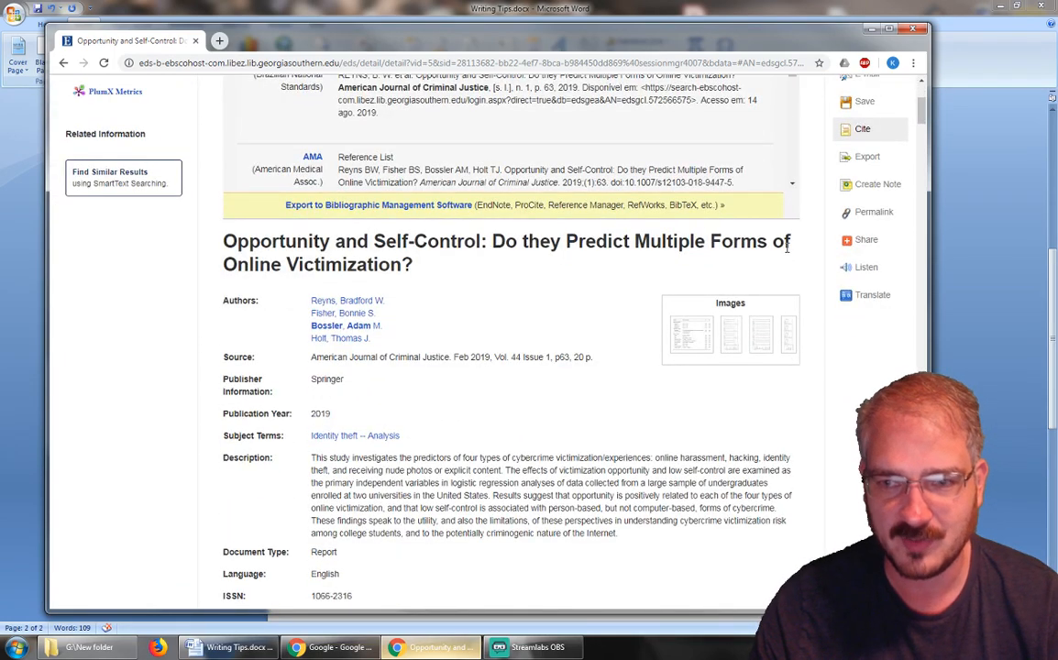
mouse_move(279, 312)
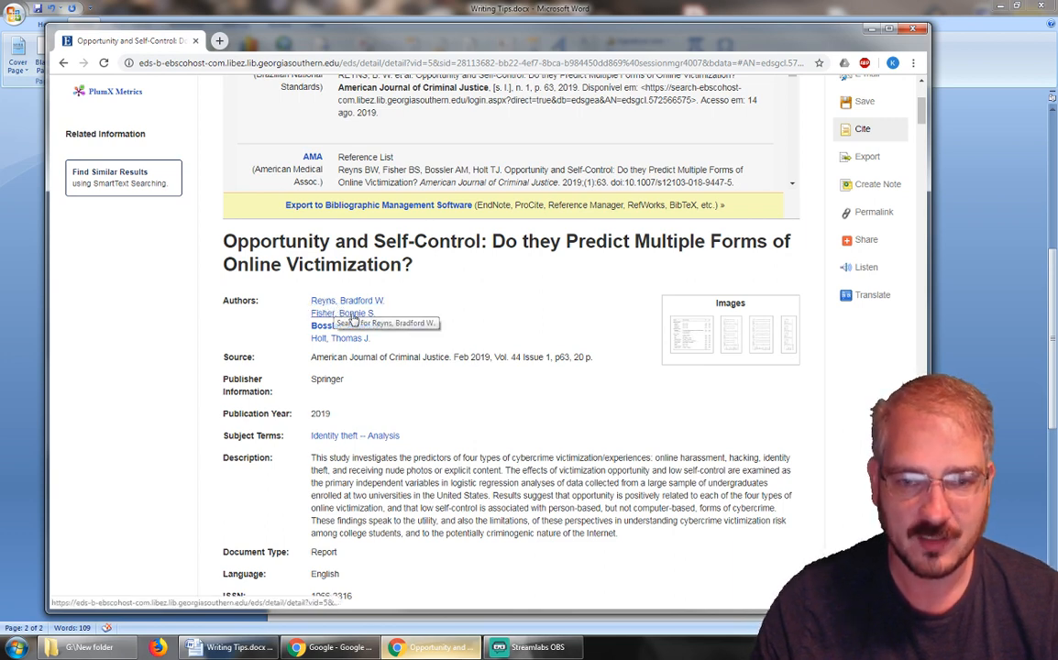
mouse_move(351, 346)
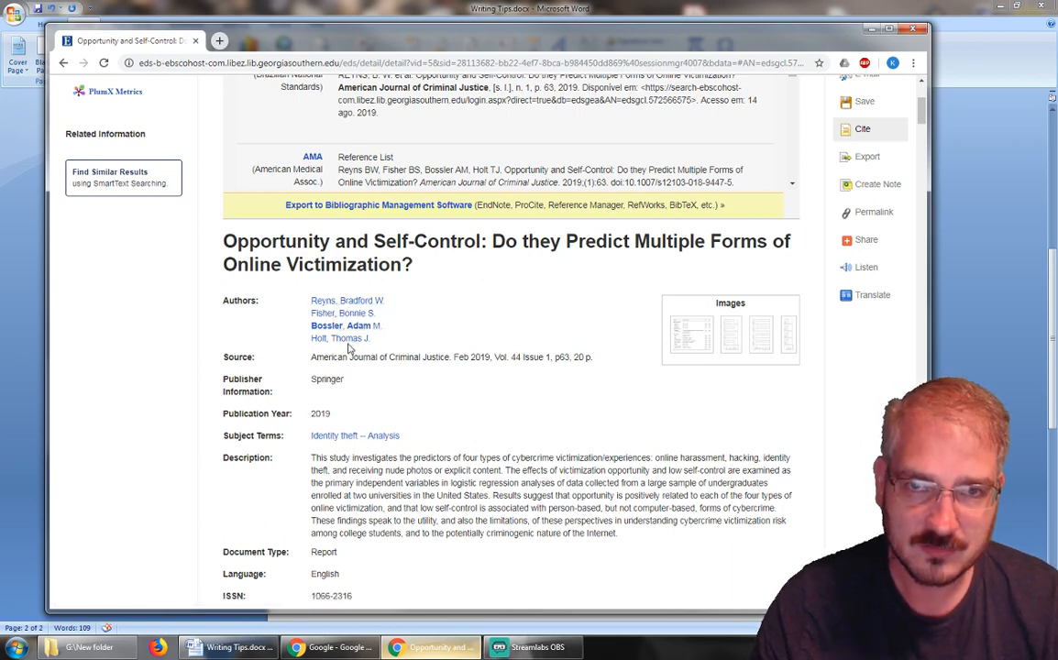
mouse_move(317, 300)
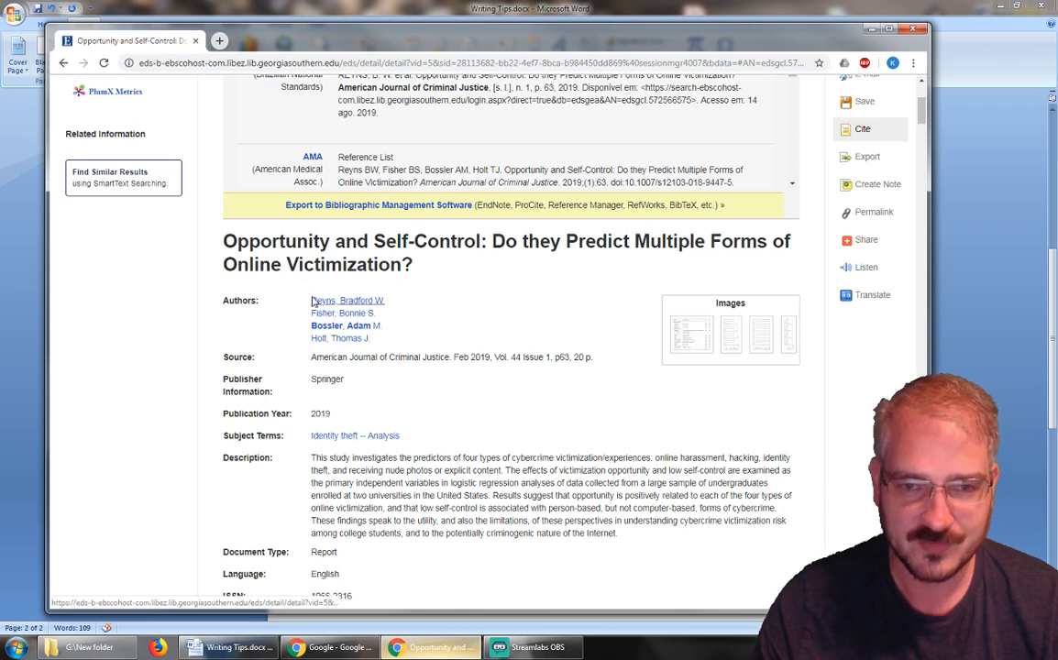
mouse_move(331, 304)
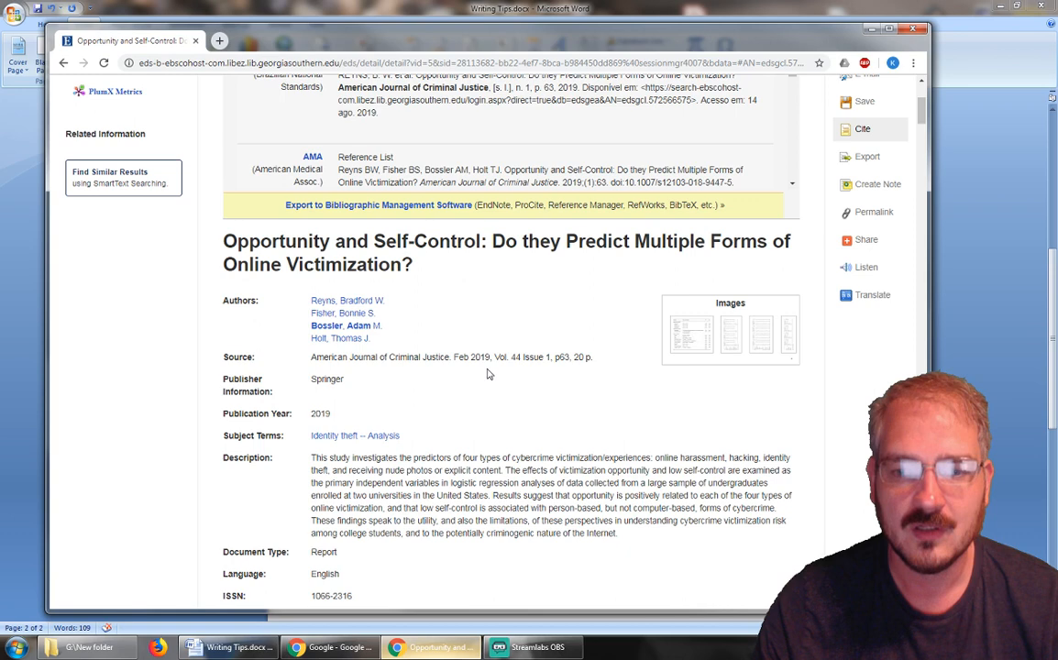
mouse_move(492, 362)
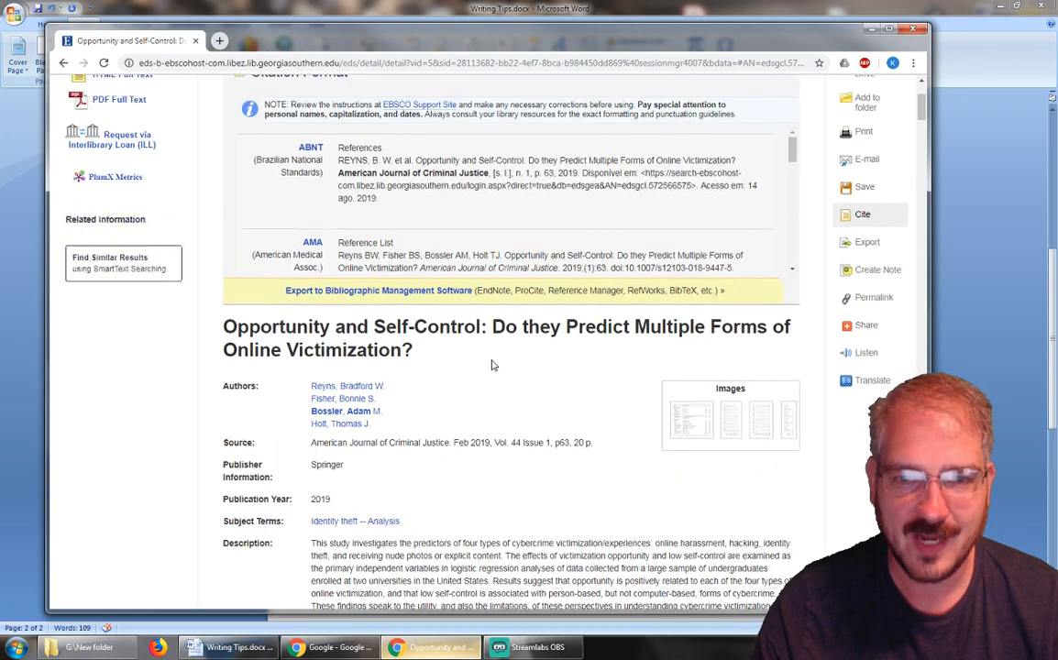
scroll("down", 3)
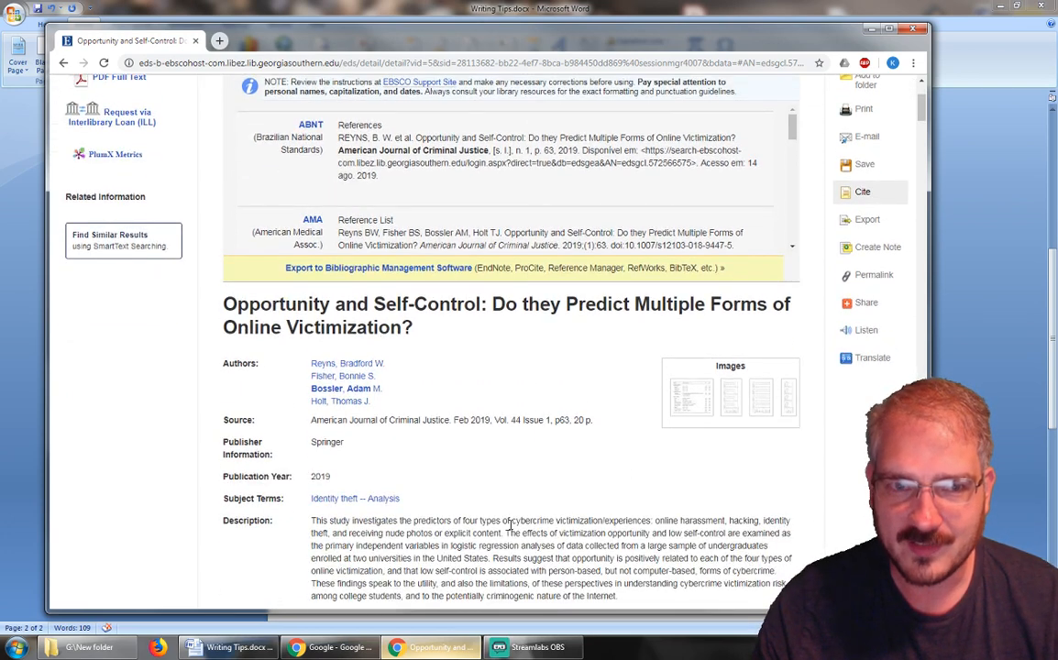
mouse_move(405, 553)
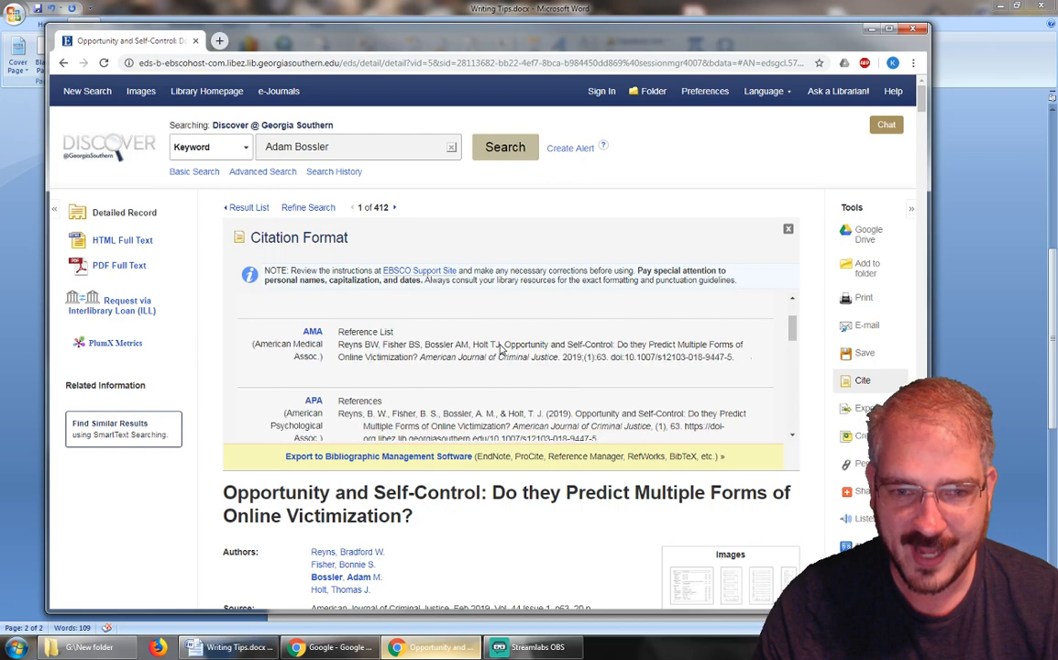
Step: Scroll to the APA citation format and select the Reyns et al. reference text
scroll("down", 3)
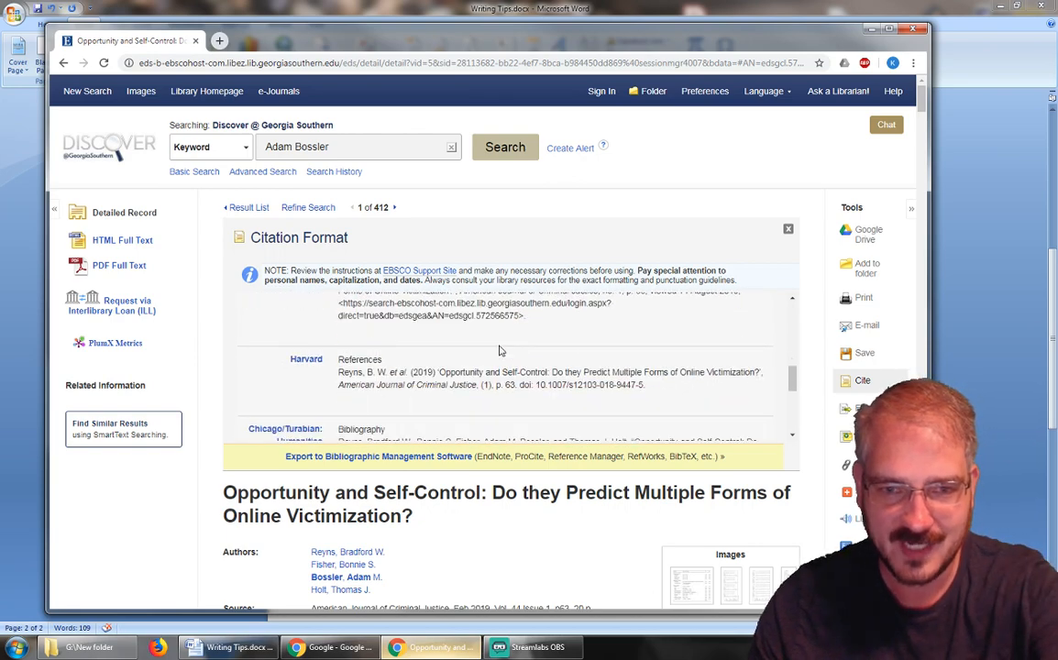
scroll("down", 3)
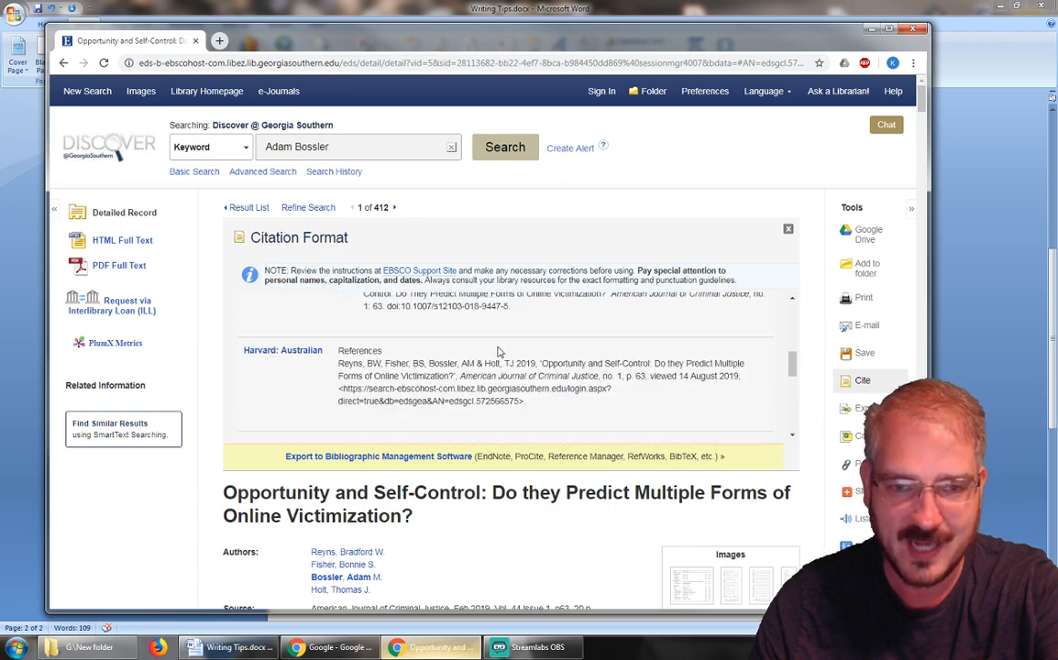
scroll("down", 3)
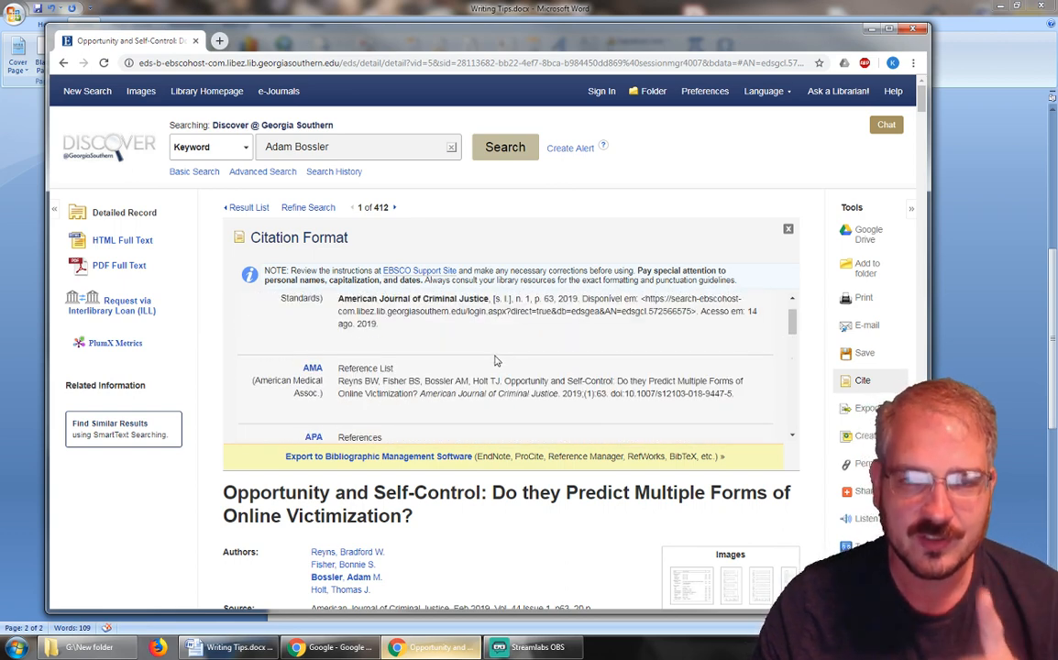
scroll("down", 3)
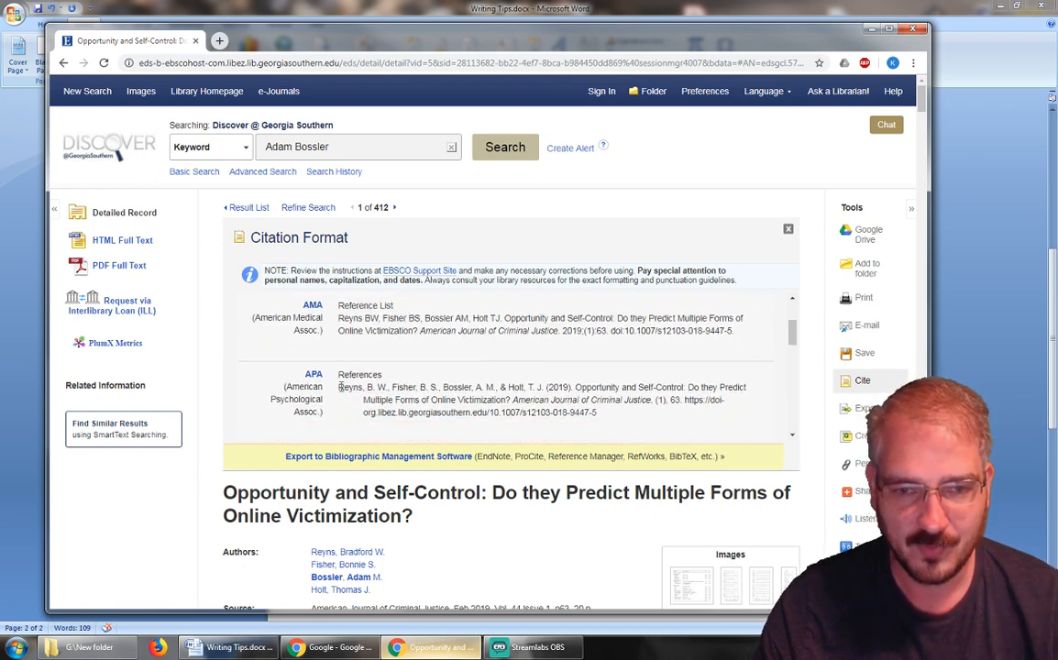
left_click_drag(339, 387, 426, 400)
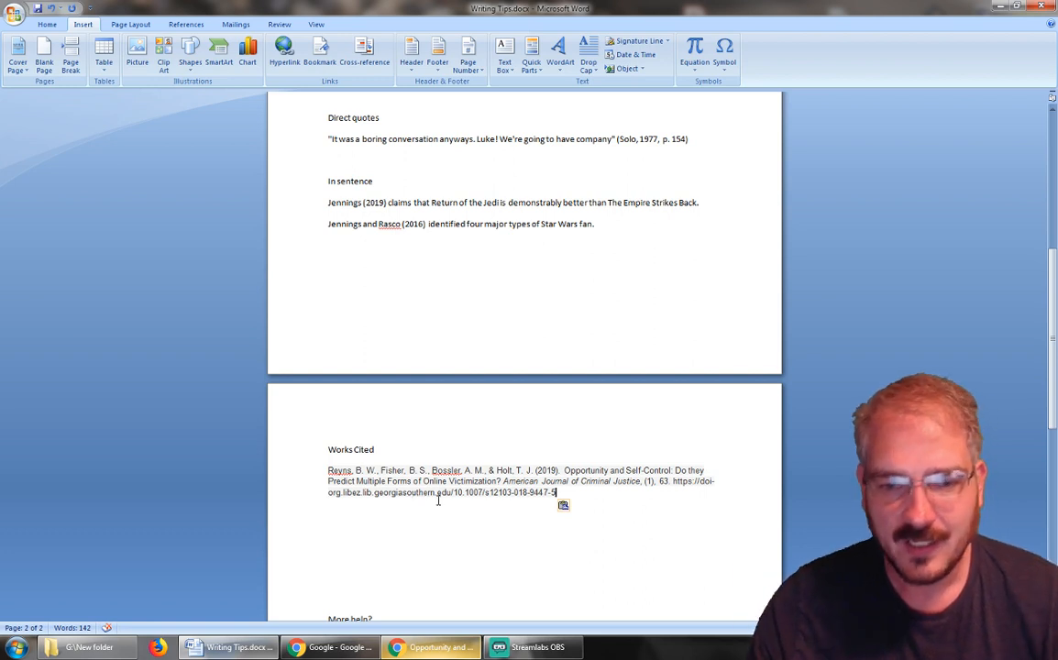
mouse_move(653, 493)
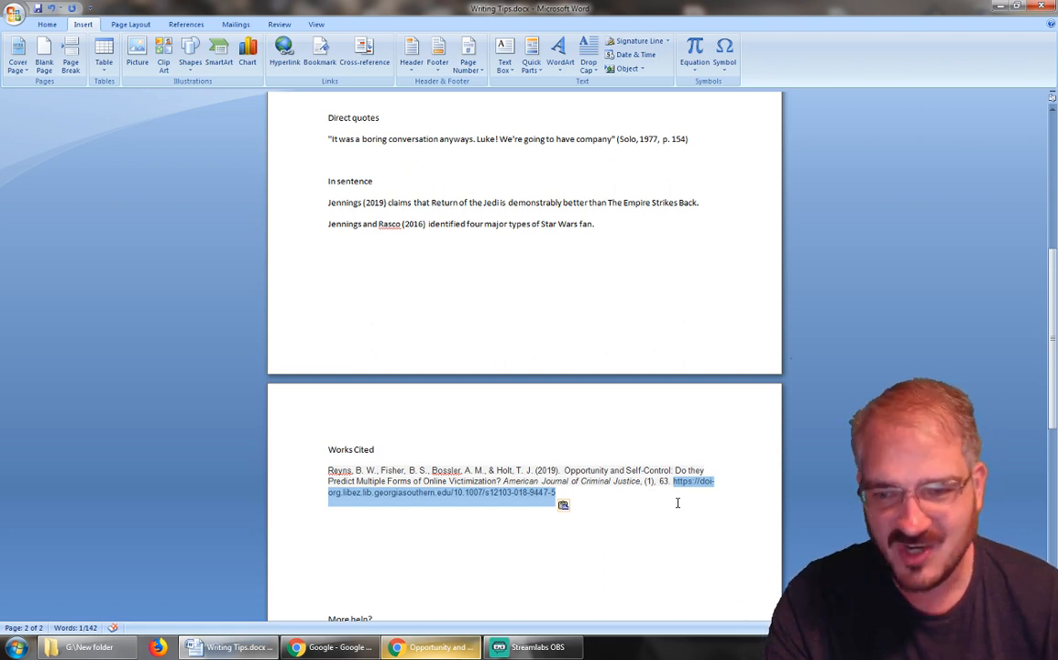
Step: Delete the DOI link so the Reyns et al. reference ends at "(1), 63."
key("Delete")
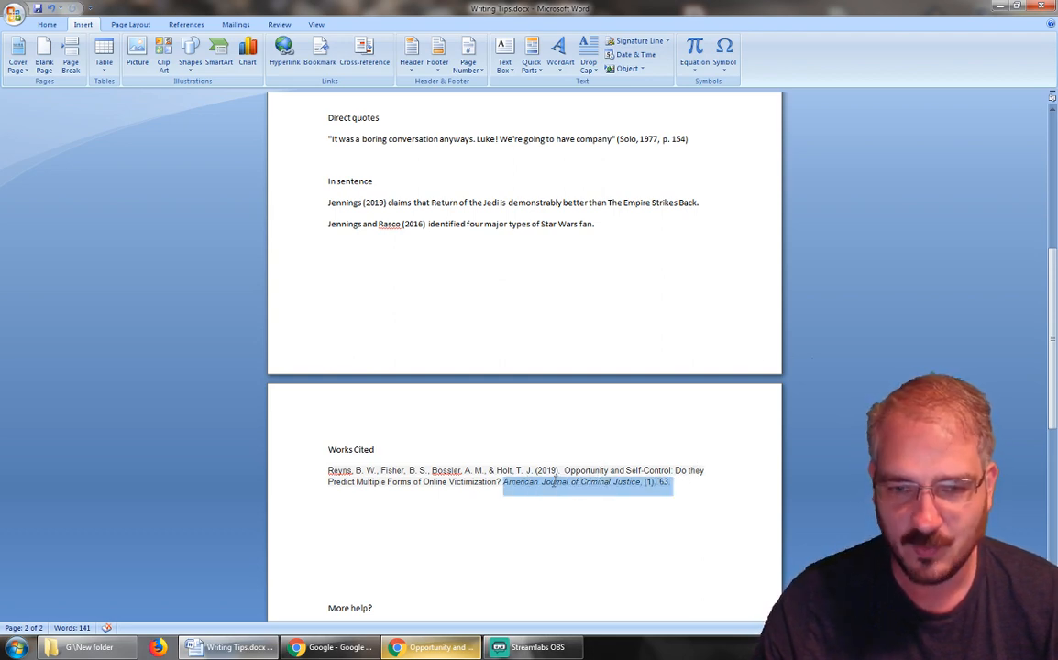
left_click(642, 492)
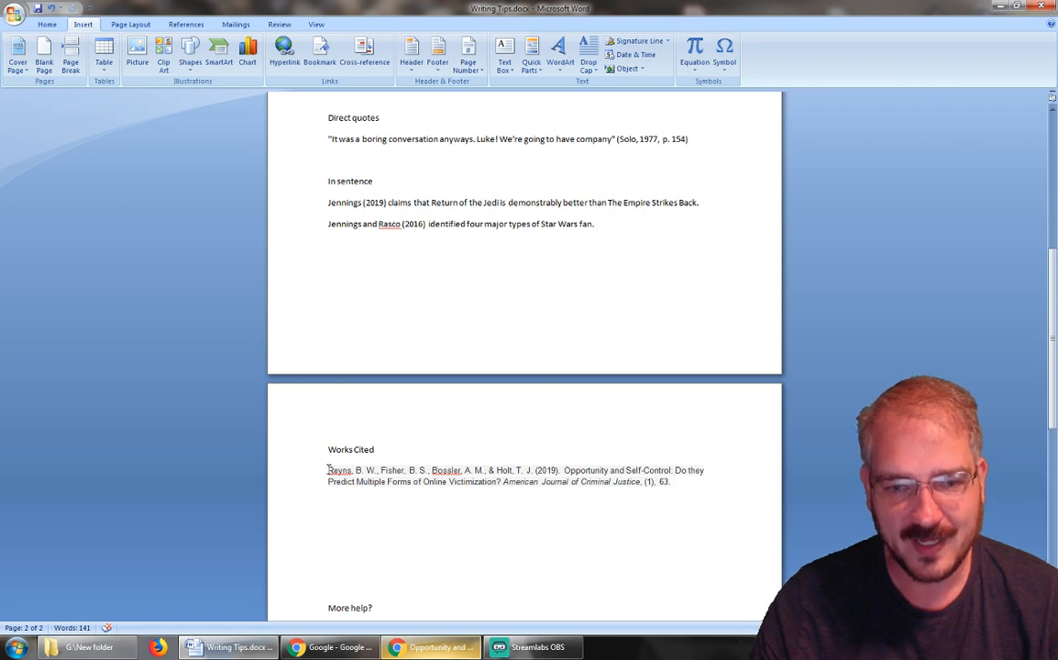
Step: Type the entry "Jennings, K. (2019)." and move it above the Reyns reference
double_click(337, 471)
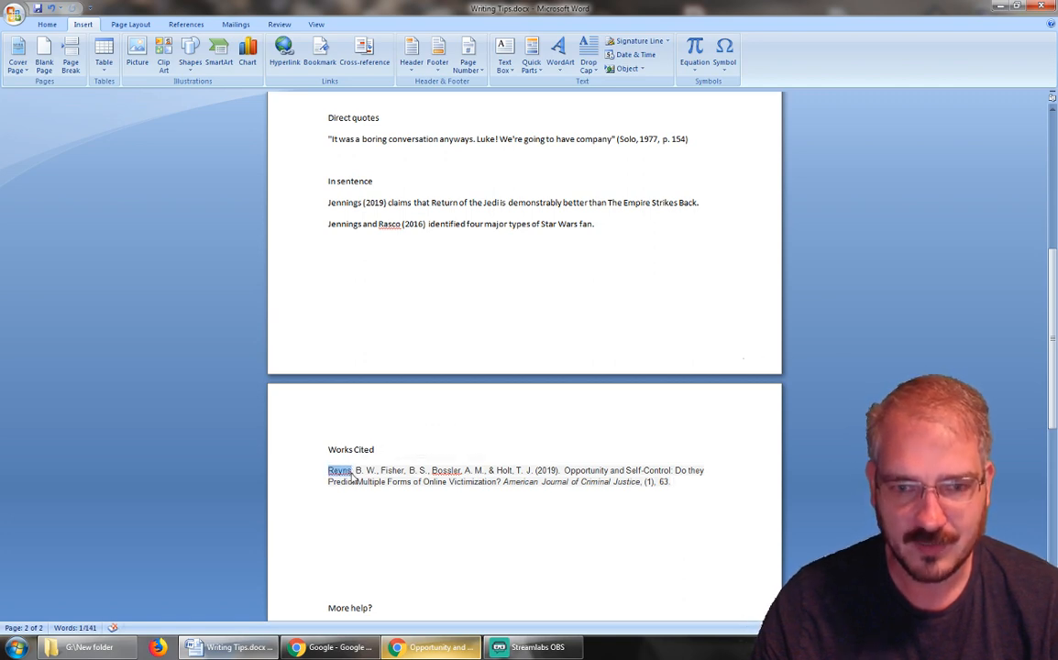
left_click(331, 494)
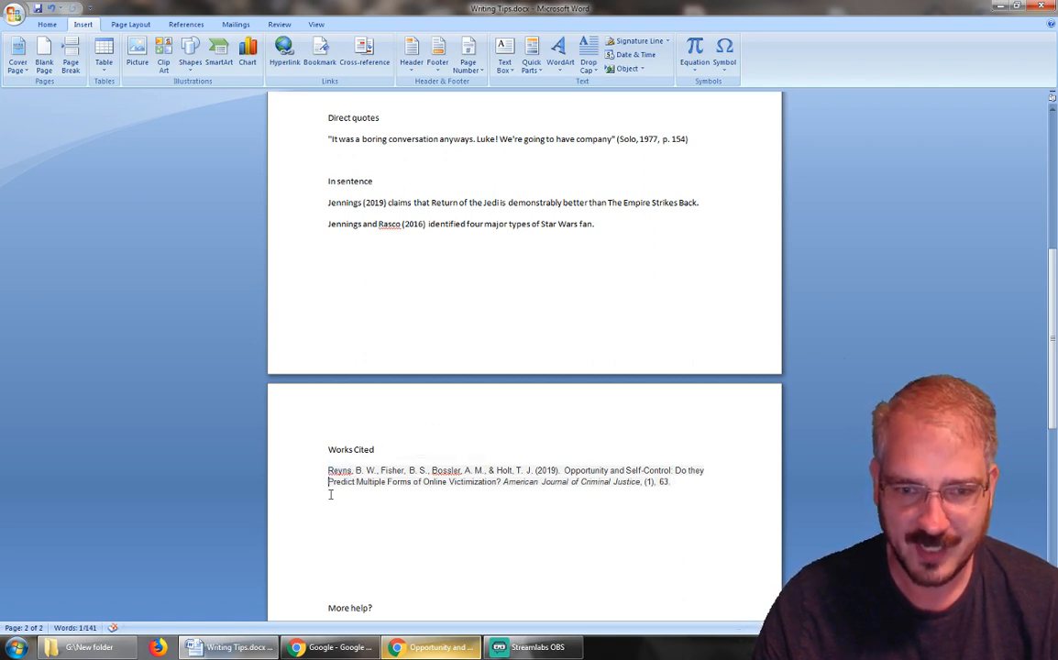
type("Jennings, K.")
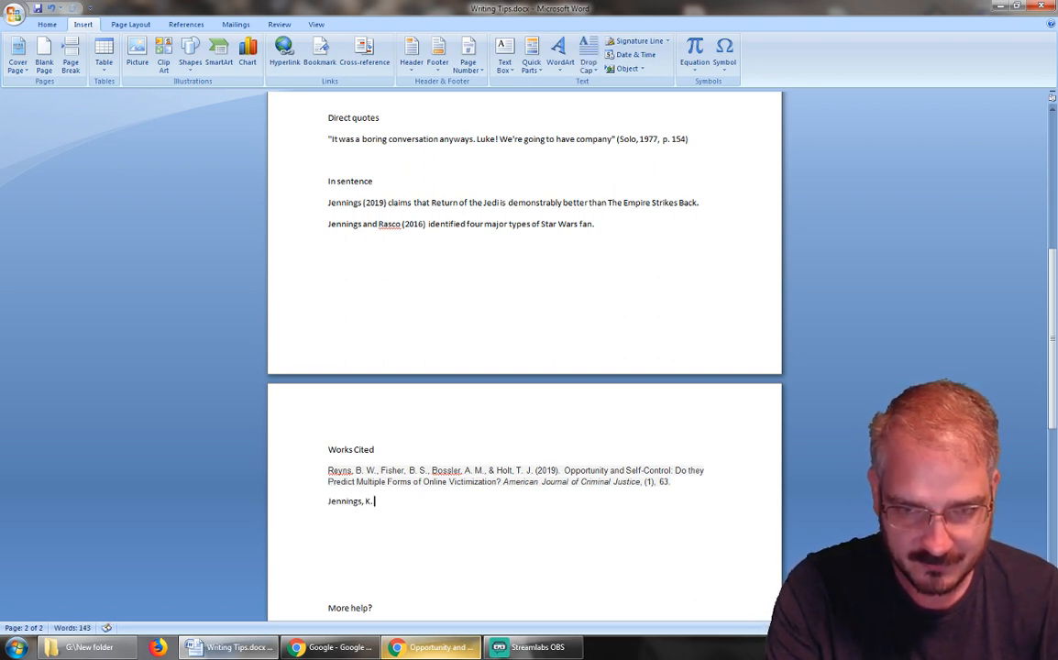
type("(2019).")
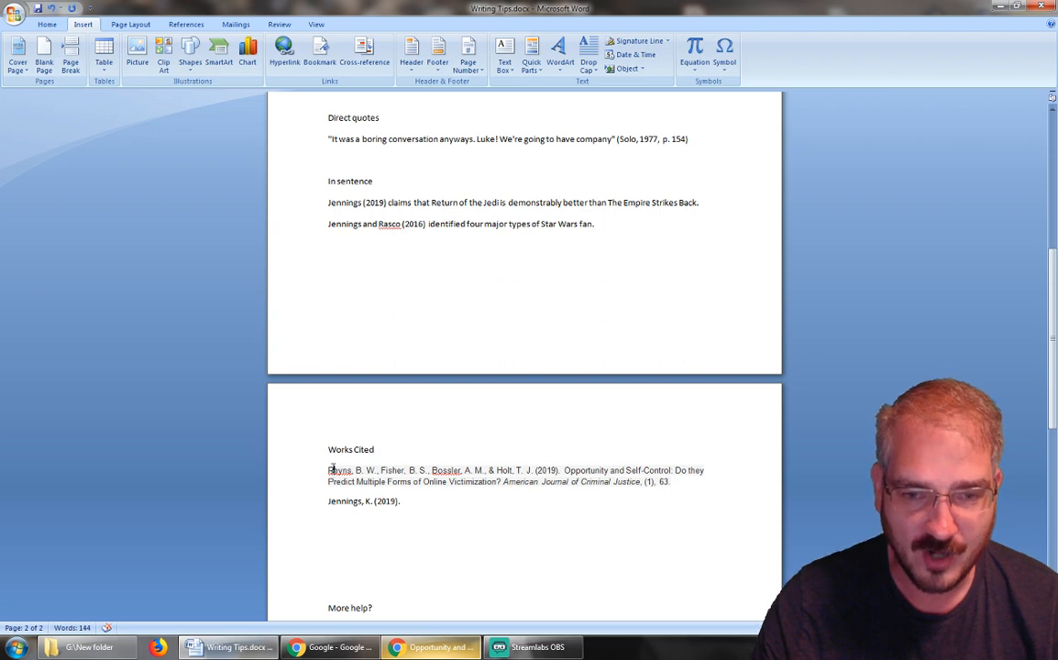
left_click_drag(328, 470, 669, 482)
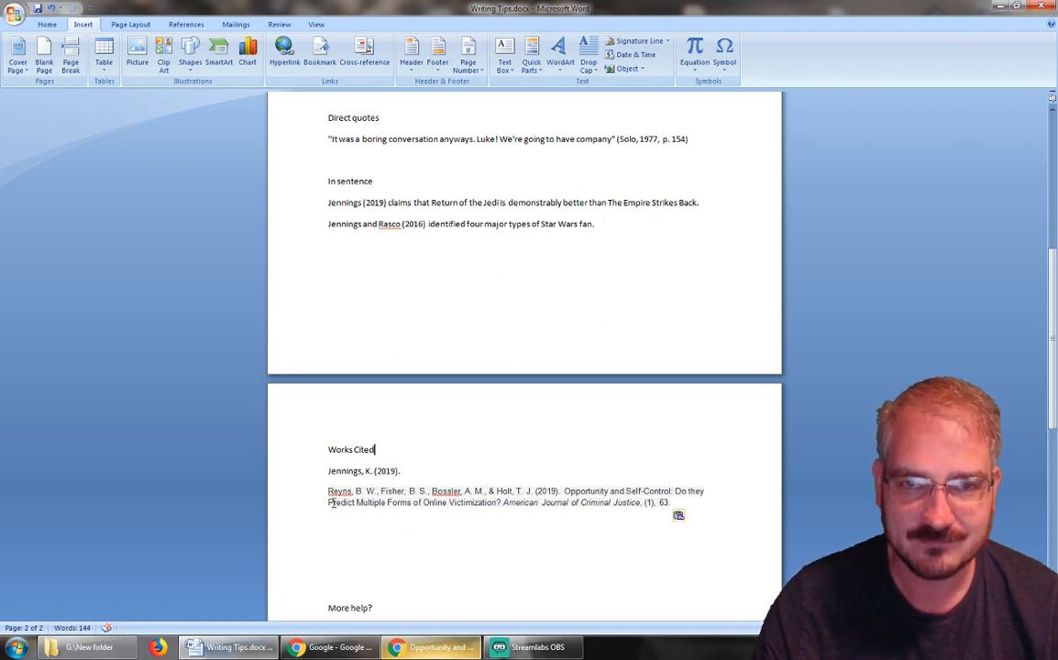
mouse_move(321, 564)
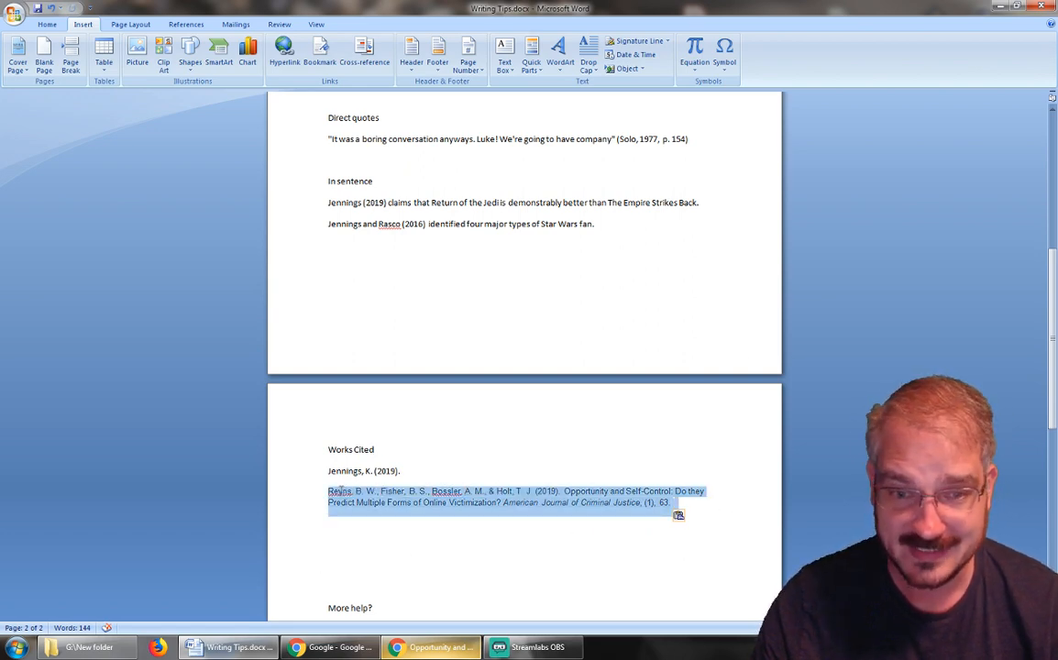
Step: Apply a 0.5-inch hanging indent to the Works Cited entries via the Paragraph dialog
scroll("down", 3)
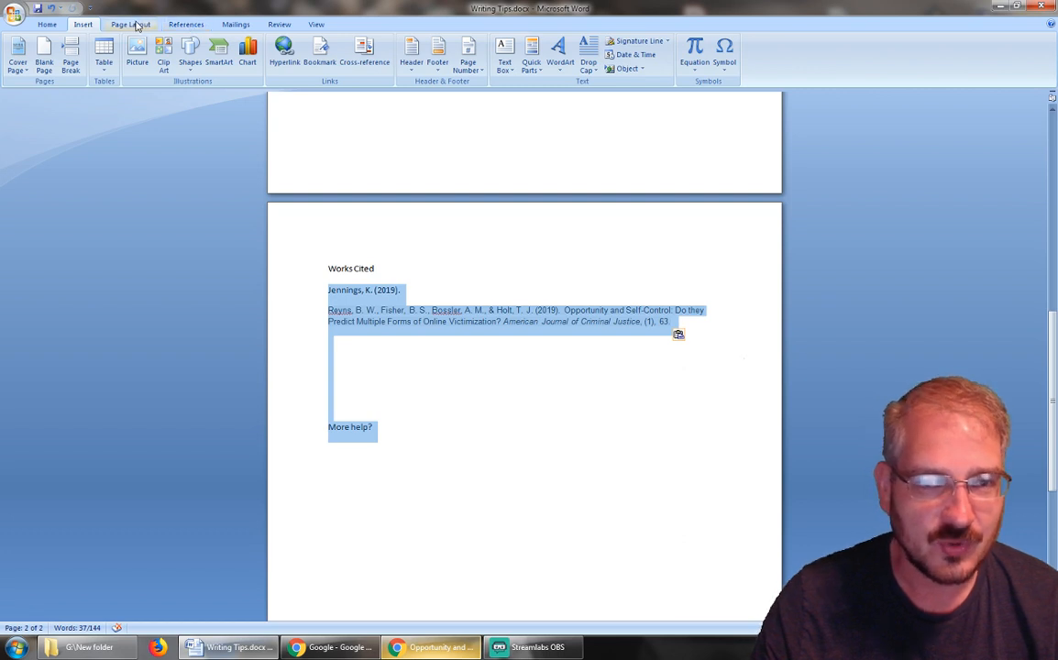
left_click(128, 24)
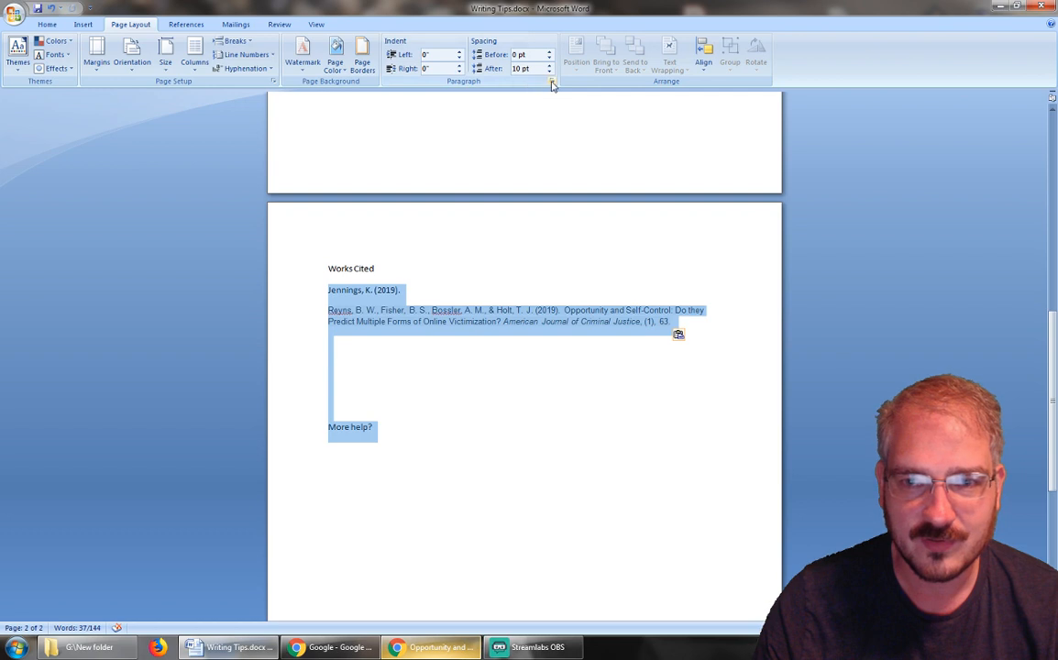
left_click(549, 83)
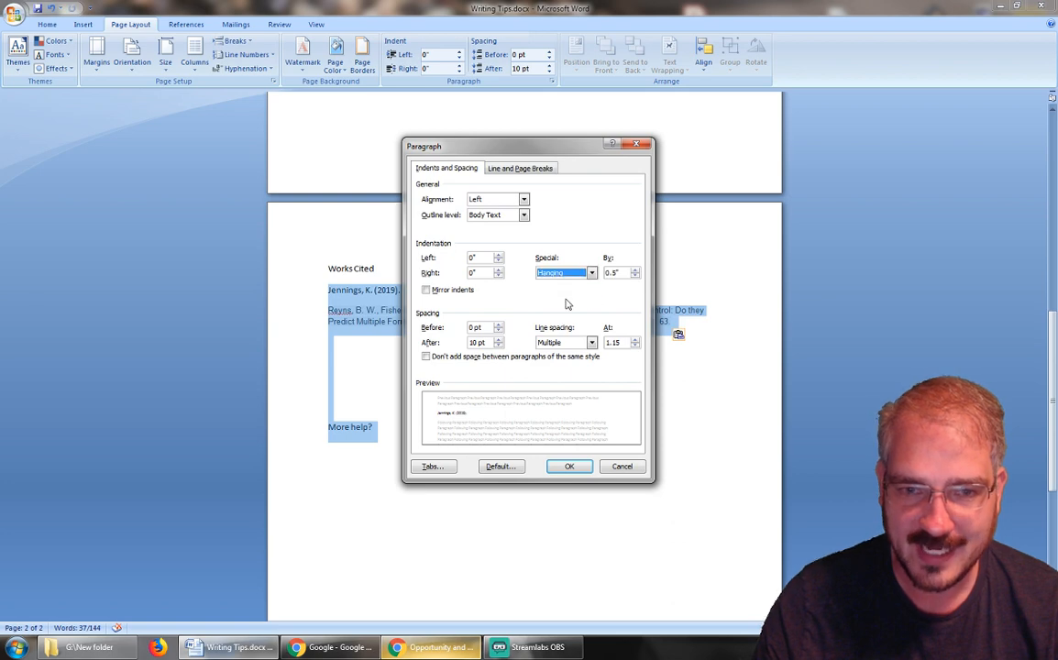
left_click(570, 467)
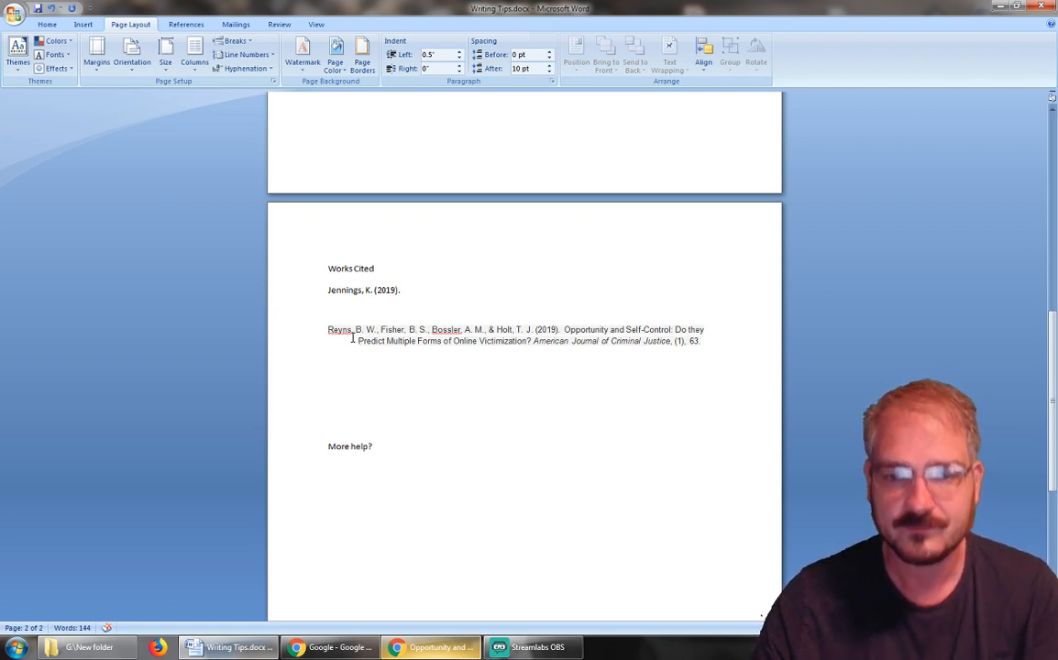
mouse_move(431, 339)
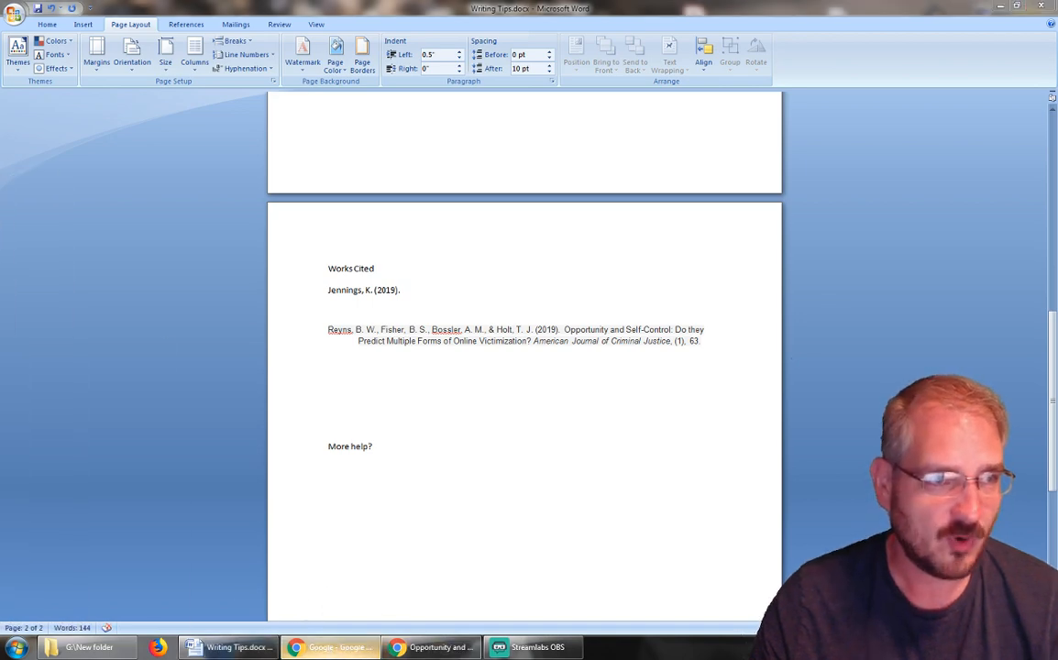
Step: Search Google for 'Purdue OWL' in Chrome and open the Purdue Writing Lab homepage
left_click(330, 647)
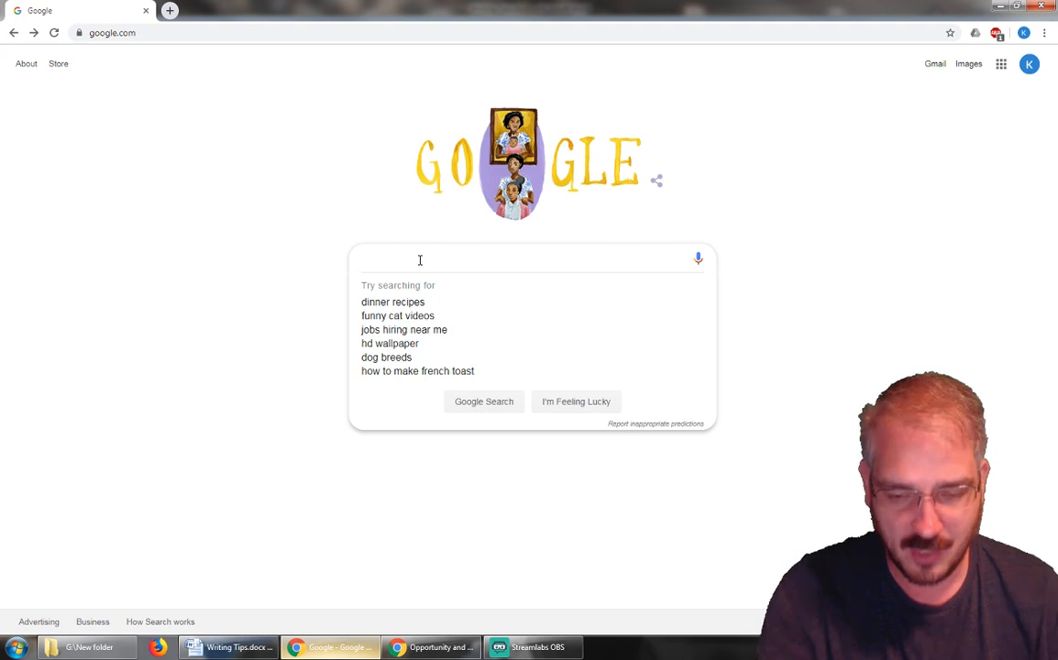
type("Purdue OWL")
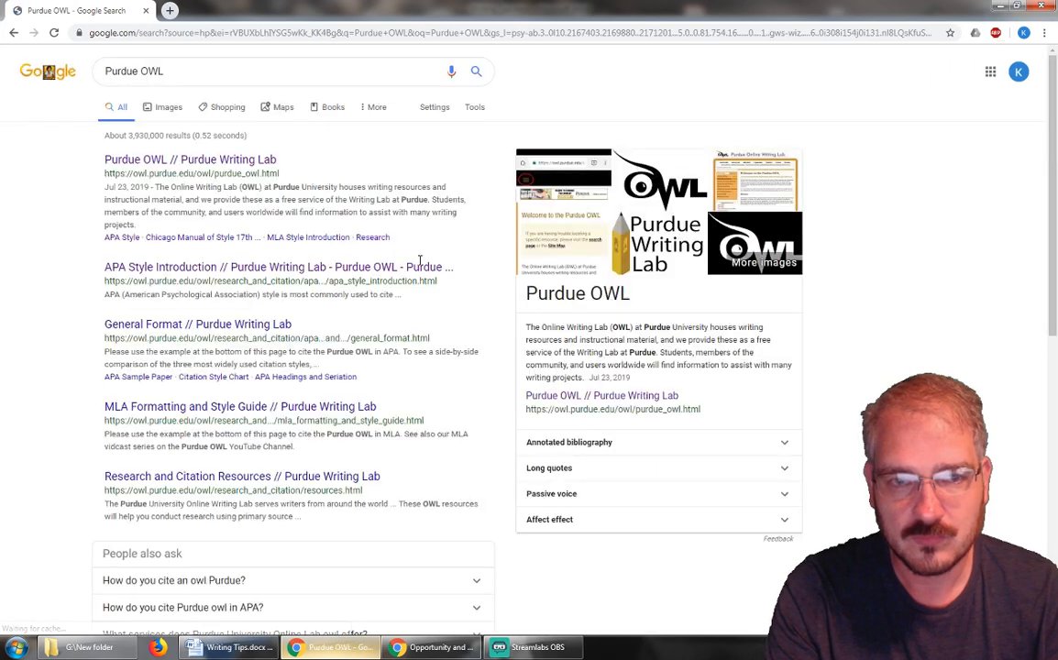
left_click(187, 160)
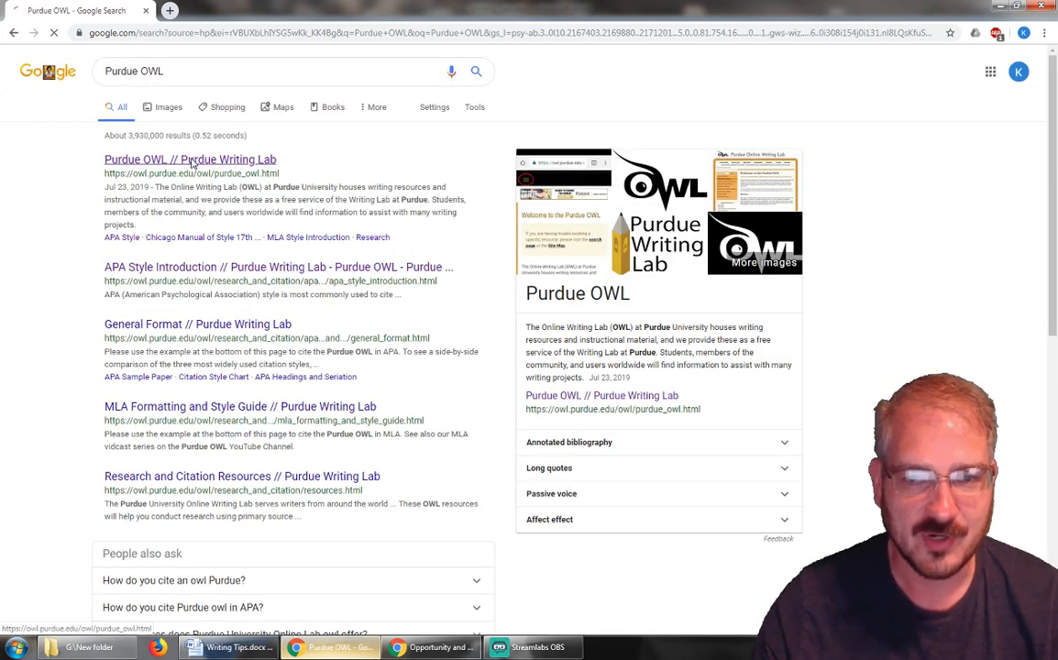
left_click(192, 160)
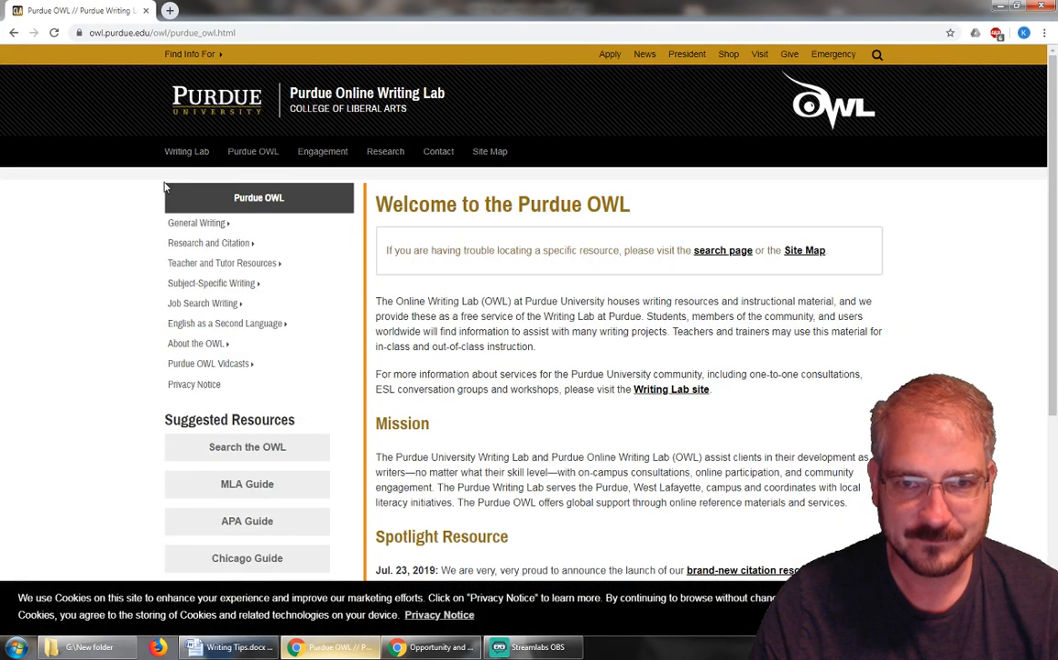
Step: Navigate from the APA Guide to the APA Overview and Workshop page
scroll("down", 3)
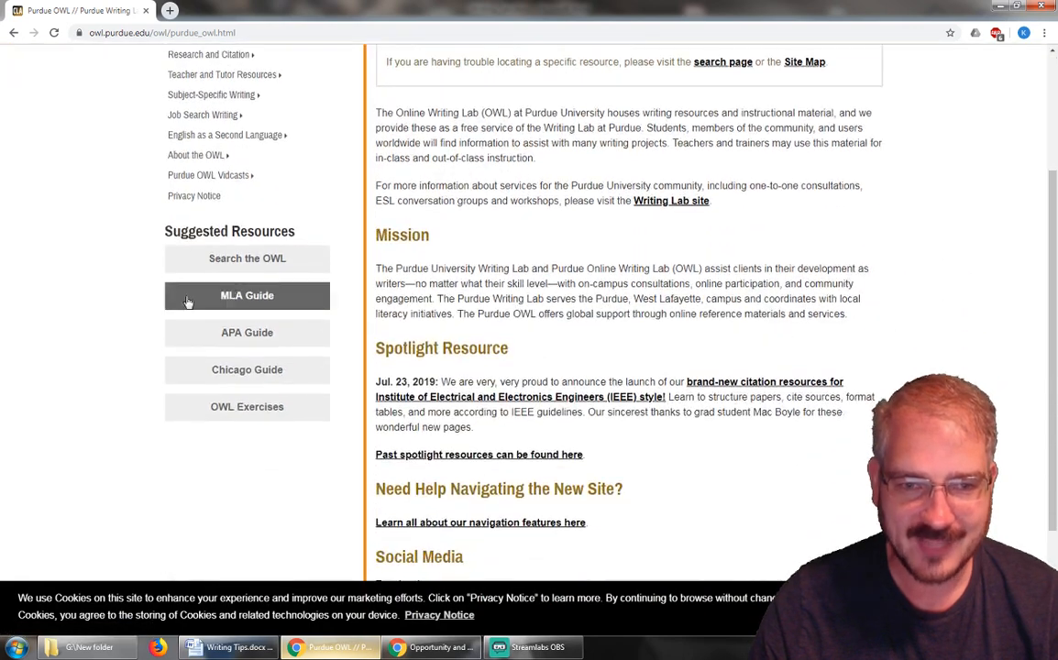
left_click(246, 332)
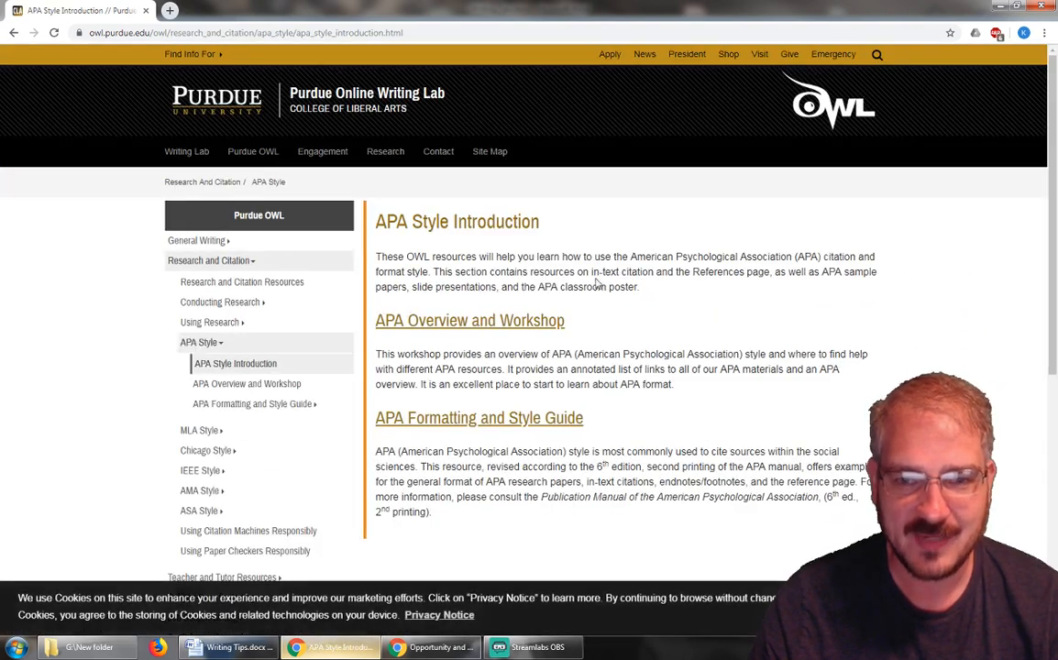
scroll("down", 3)
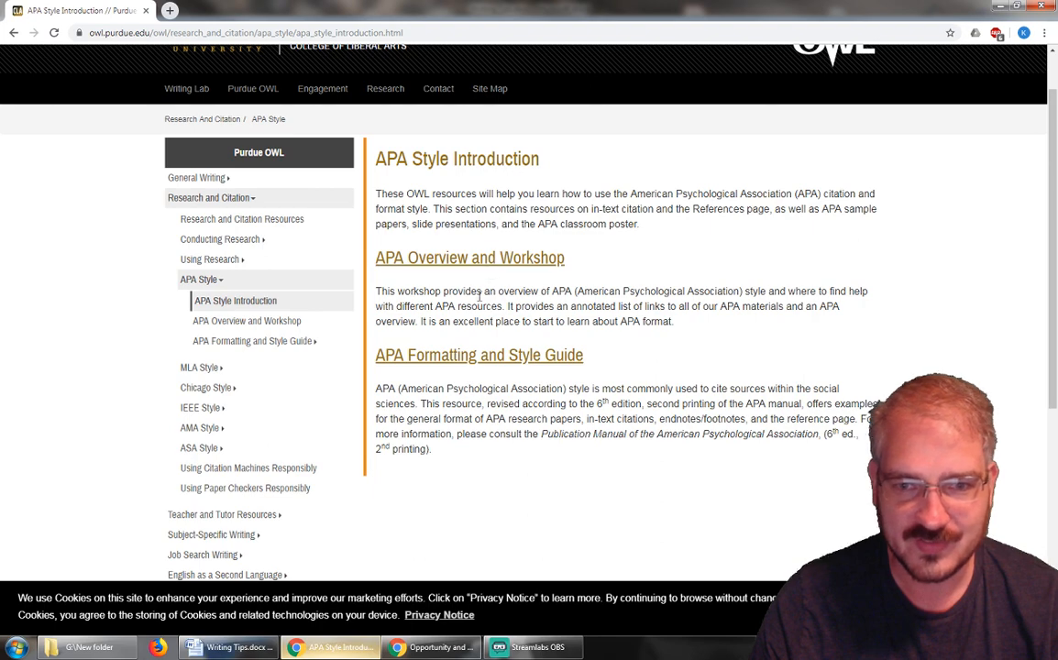
left_click(247, 321)
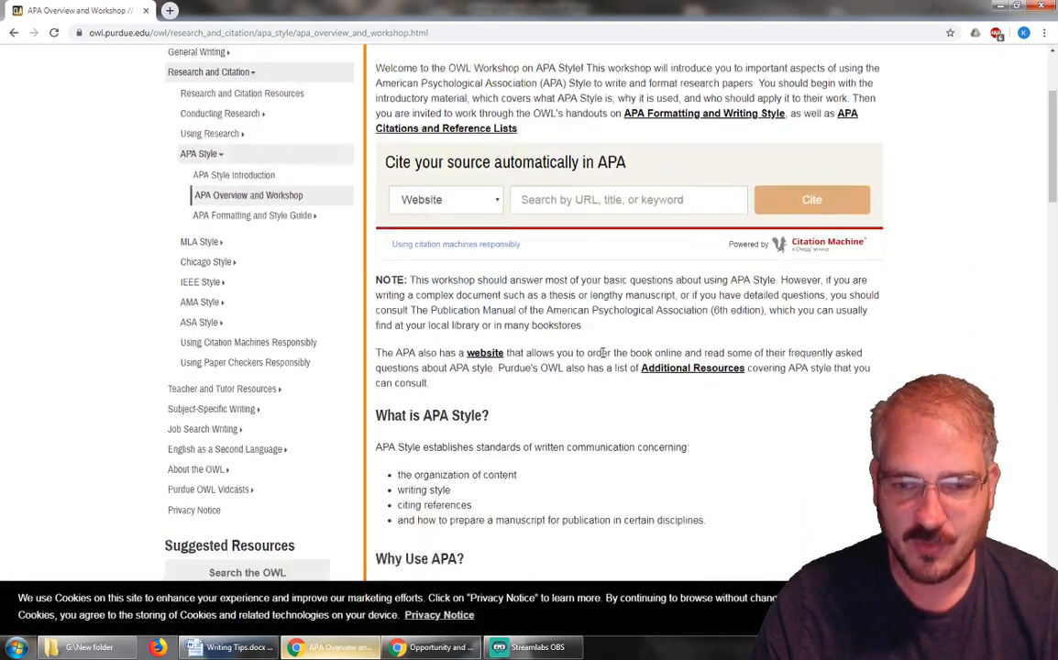
Step: Open 'In-Text Citations: The Basics' under APA Formatting and Style Guide, then return to Word
scroll("down", 3)
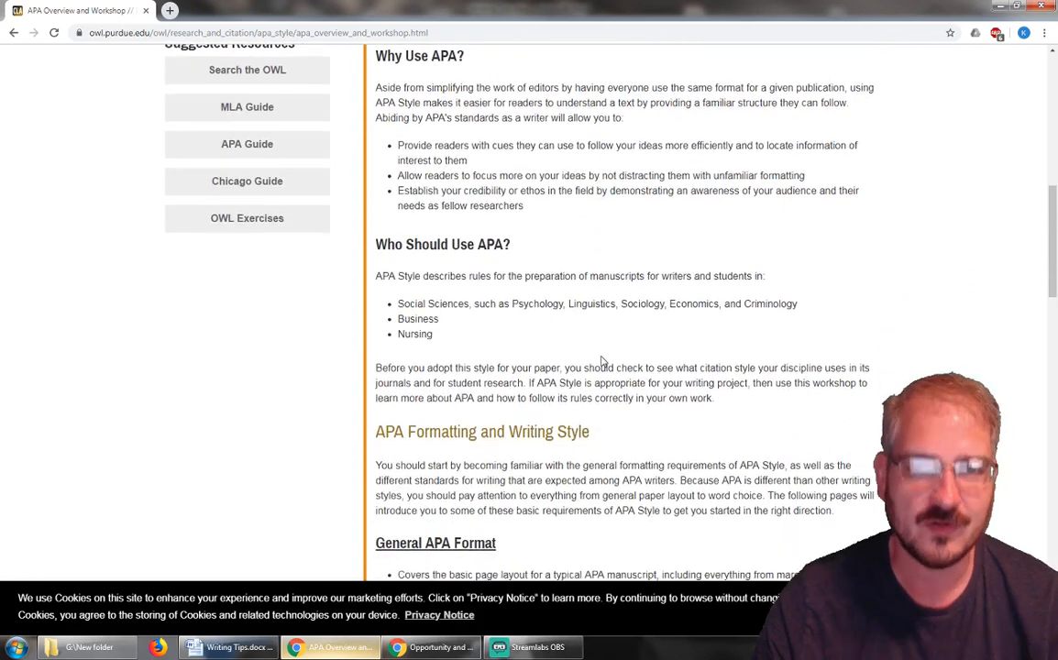
mouse_move(607, 337)
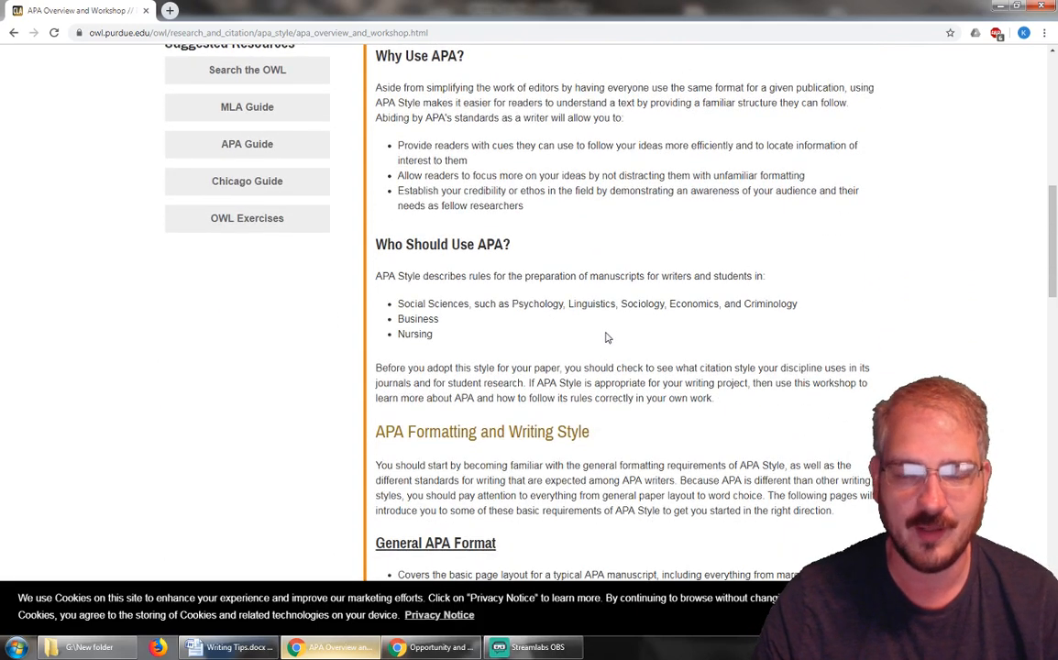
mouse_move(565, 328)
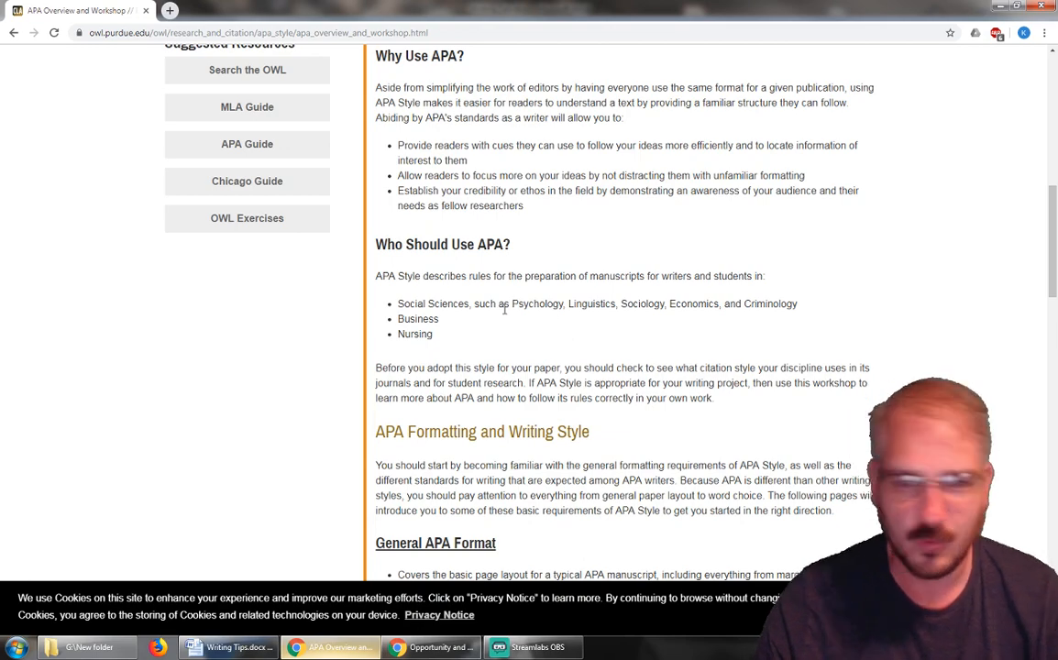
scroll("down", 3)
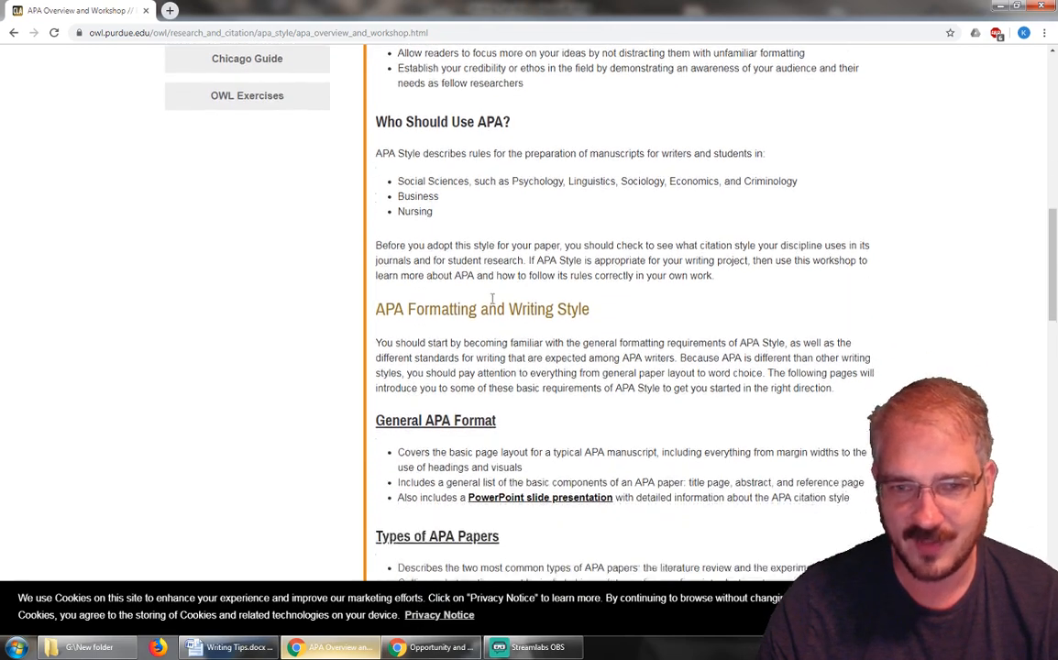
scroll("down", 3)
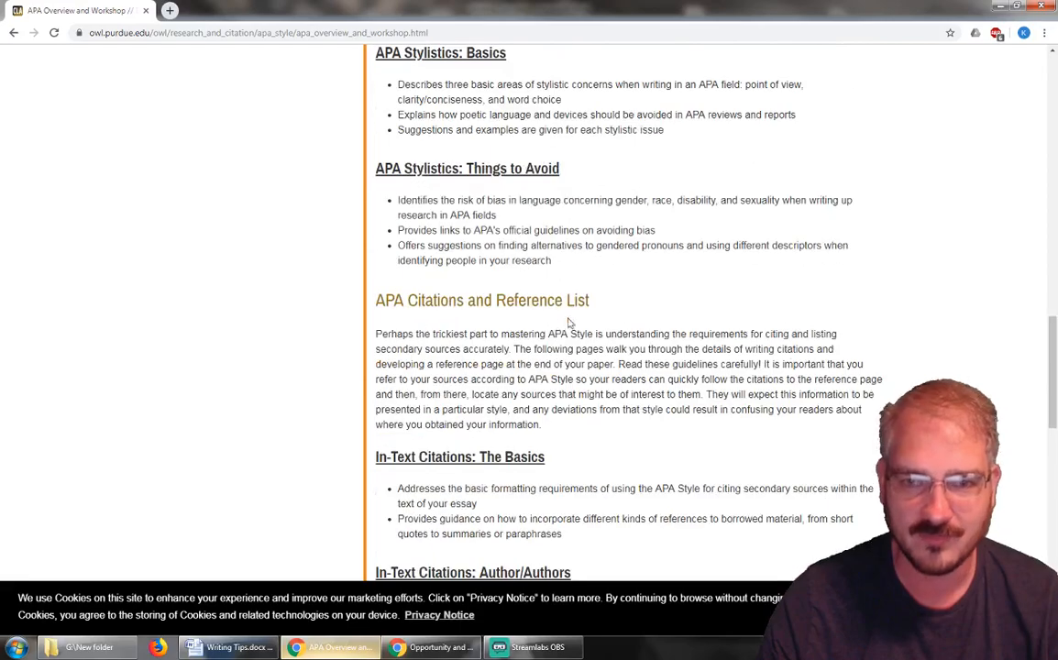
scroll("up", 3)
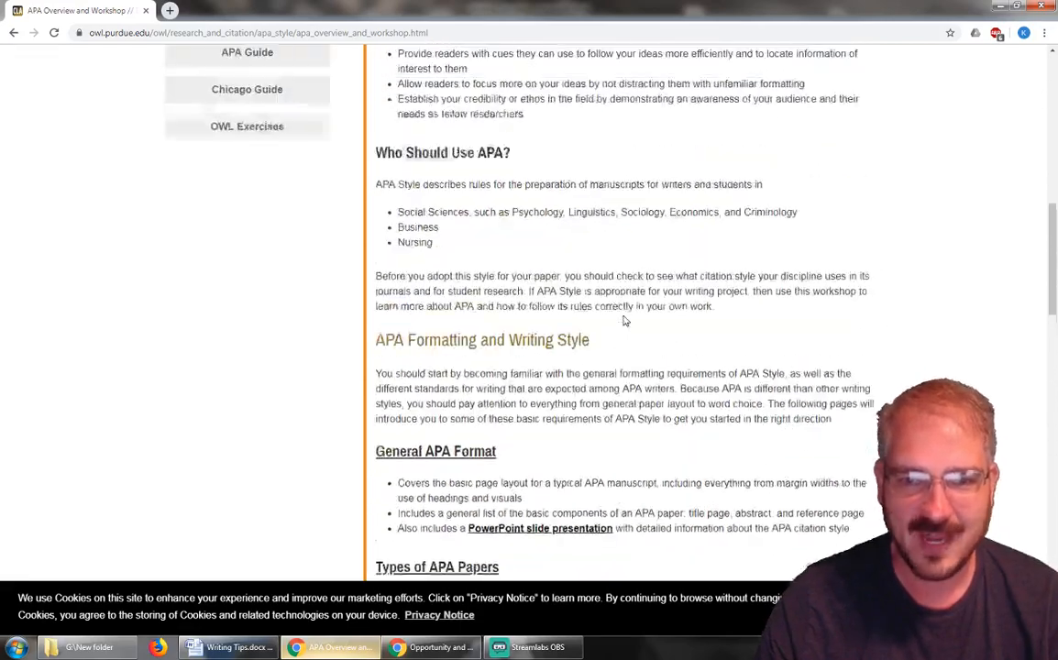
scroll("up", 3)
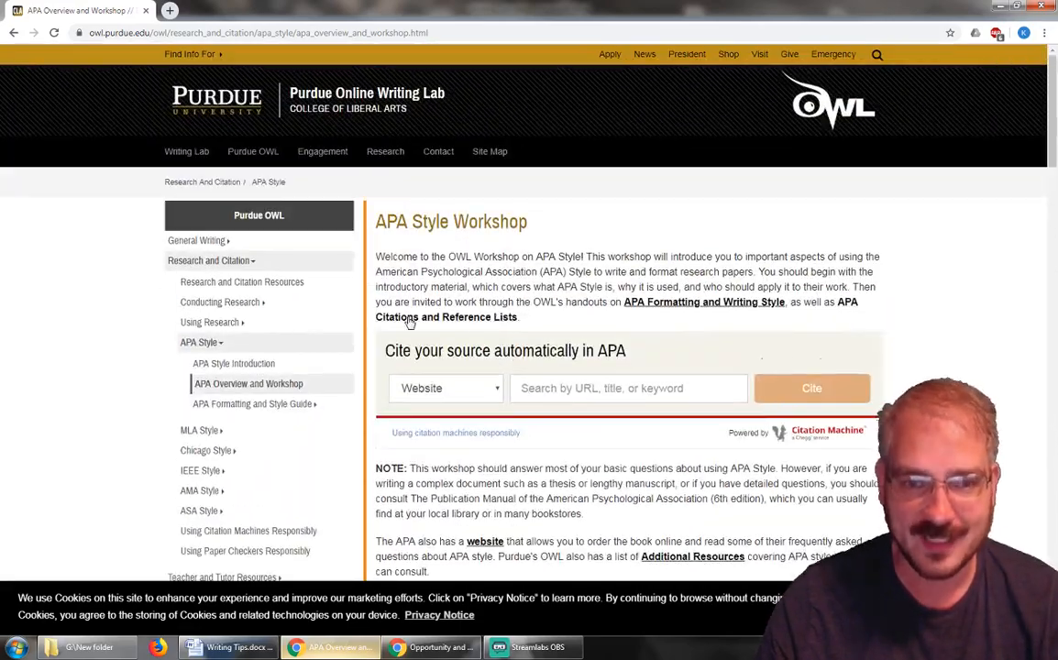
left_click(252, 404)
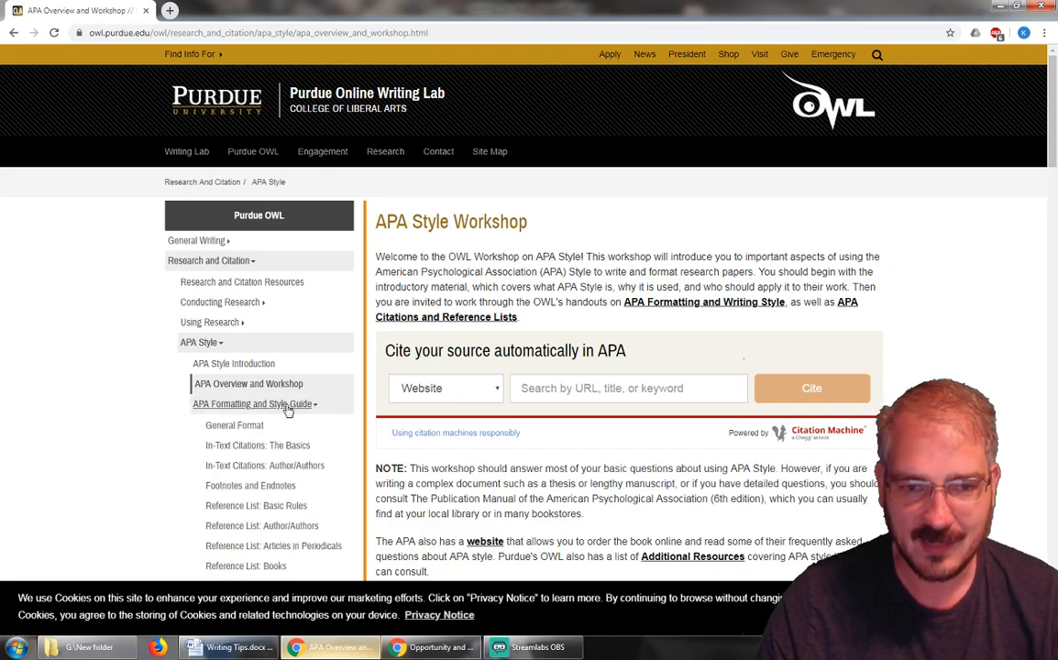
left_click(256, 445)
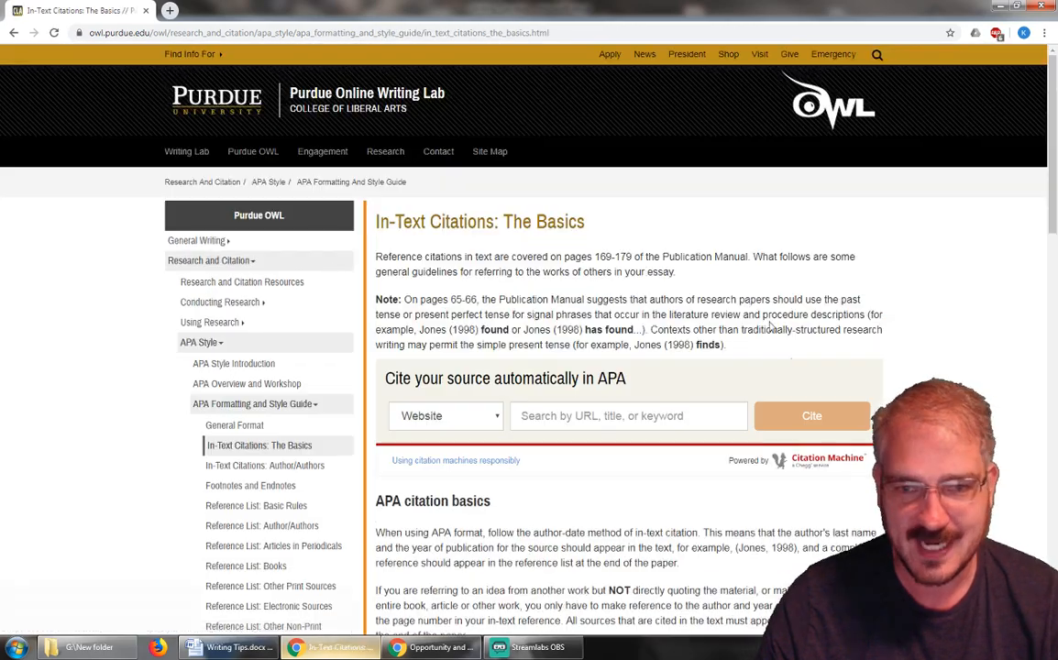
scroll("down", 3)
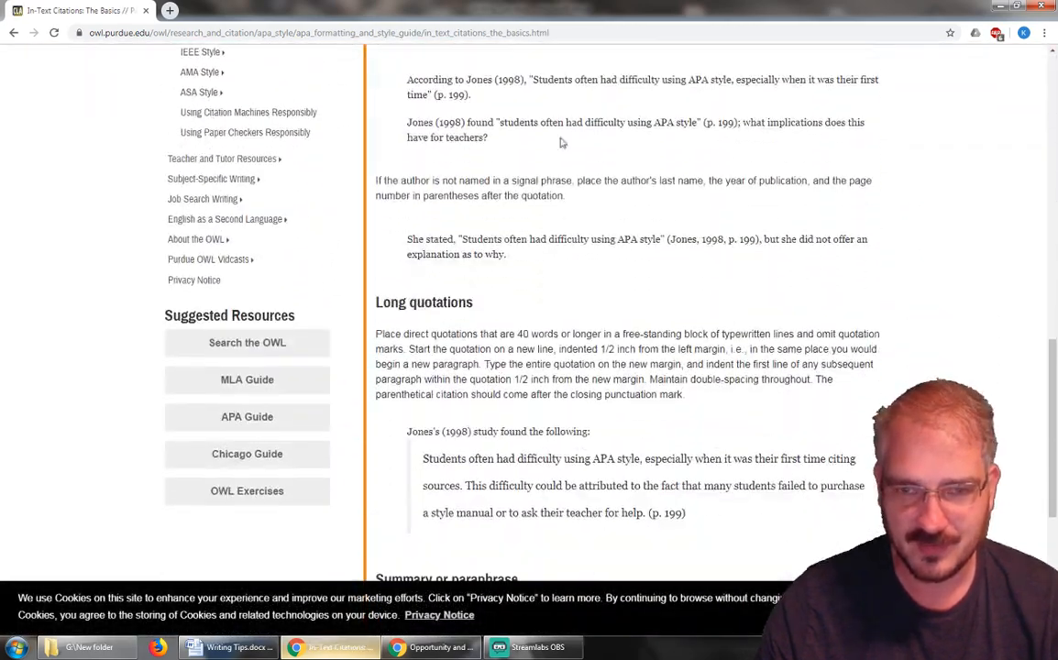
scroll("down", 3)
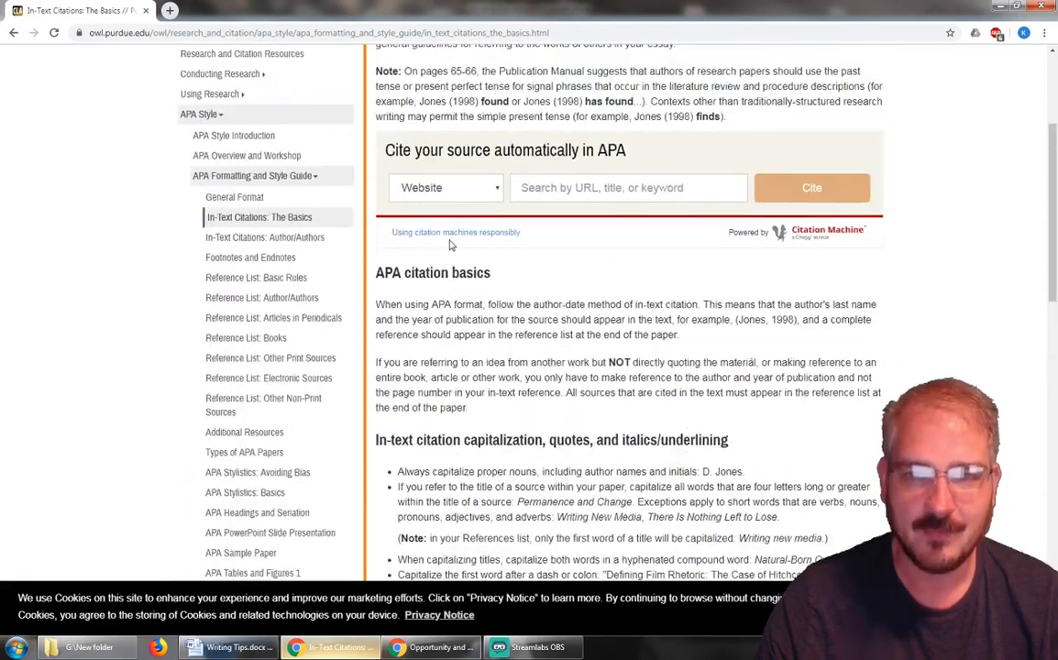
left_click(217, 647)
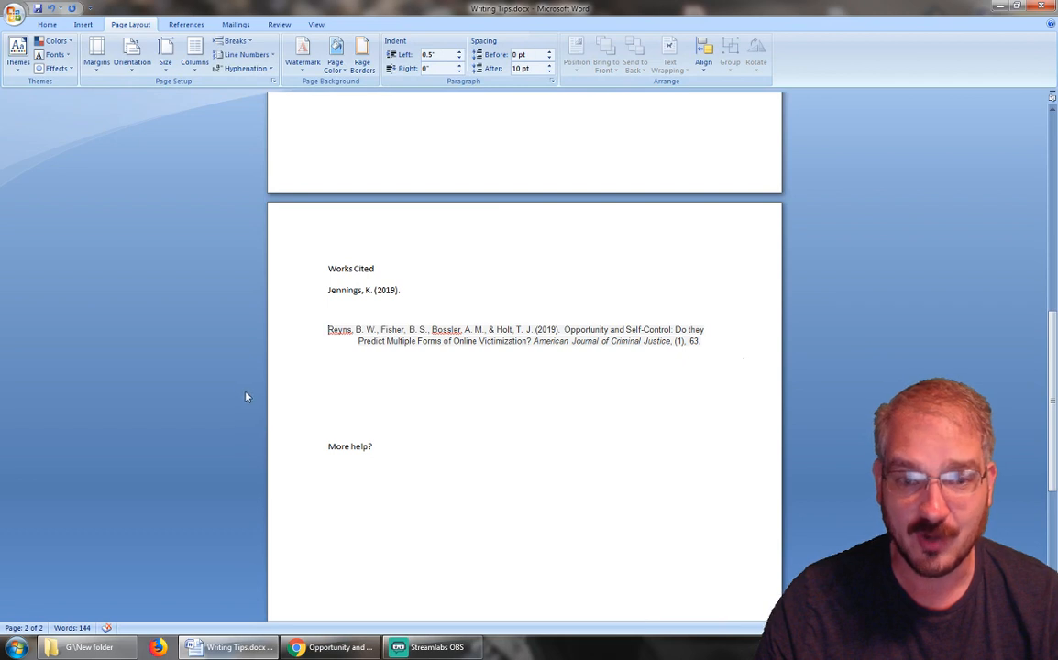